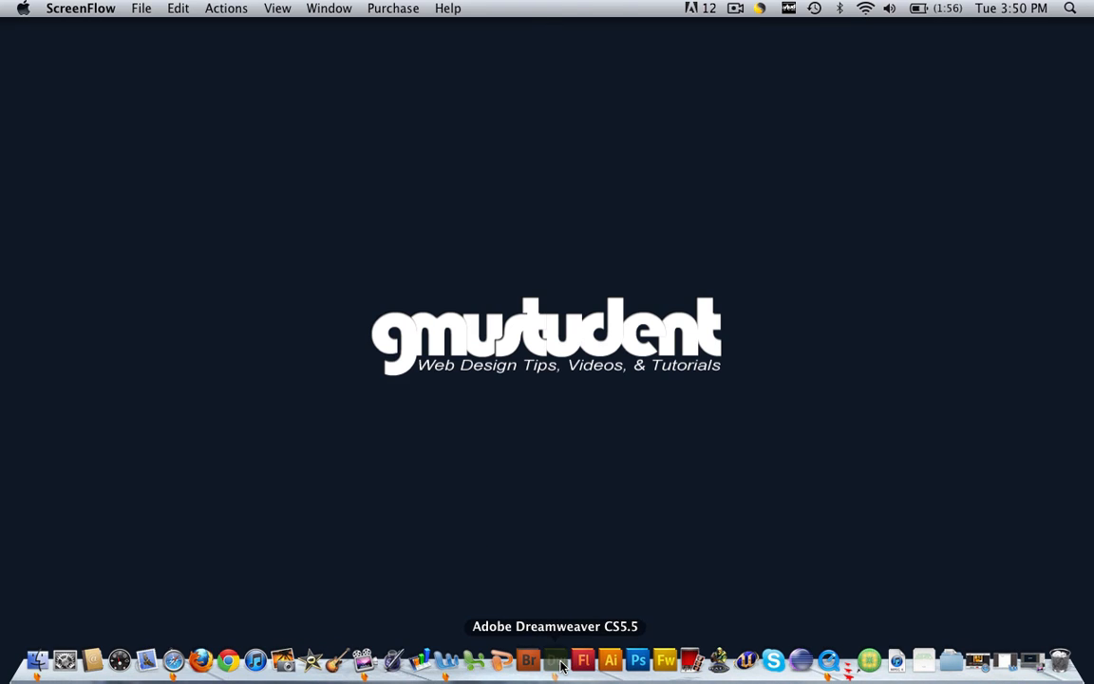
Launch Dreamweaver CS5.5 from the Dock, showing the Welcome Screen
left_click(554, 659)
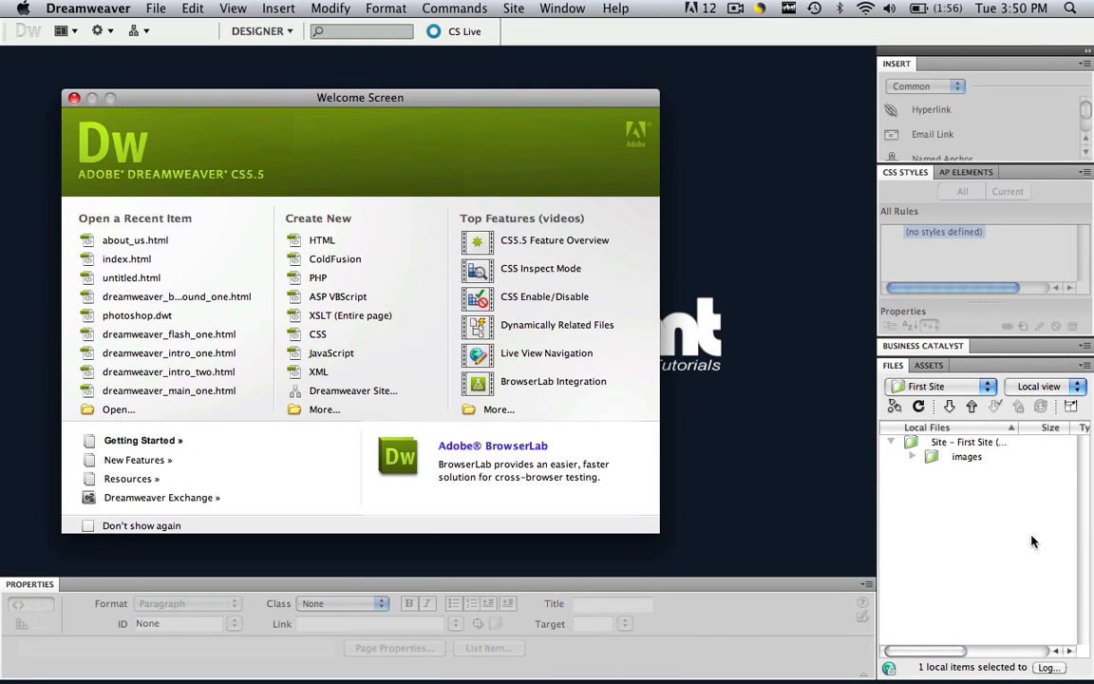
mouse_move(929, 478)
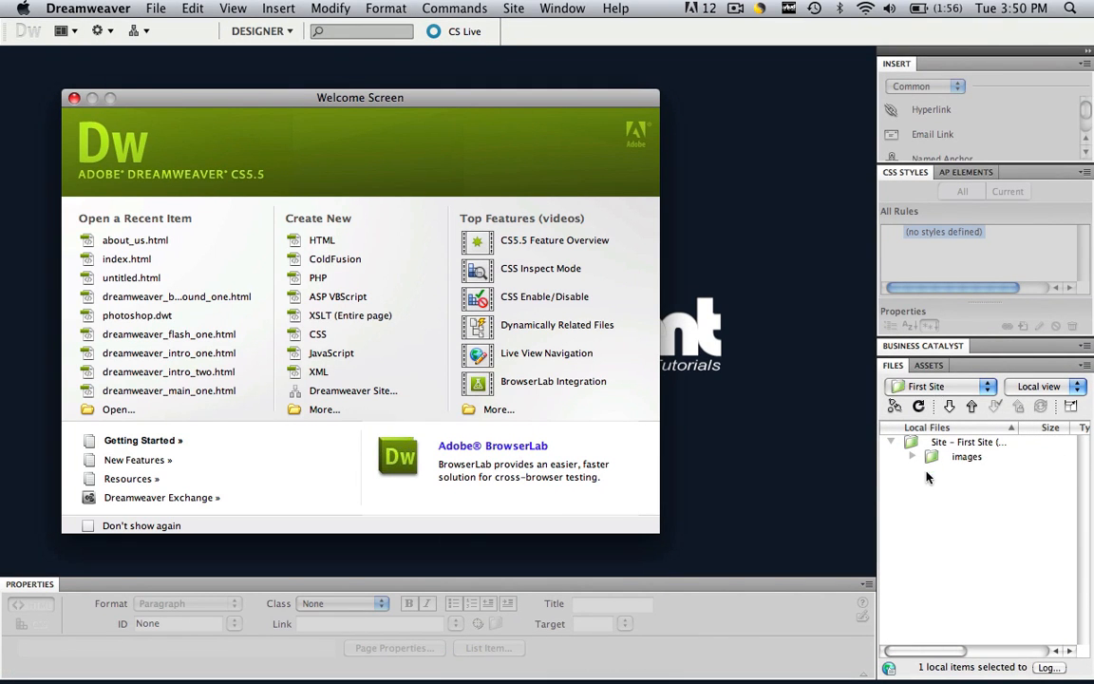
mouse_move(969, 509)
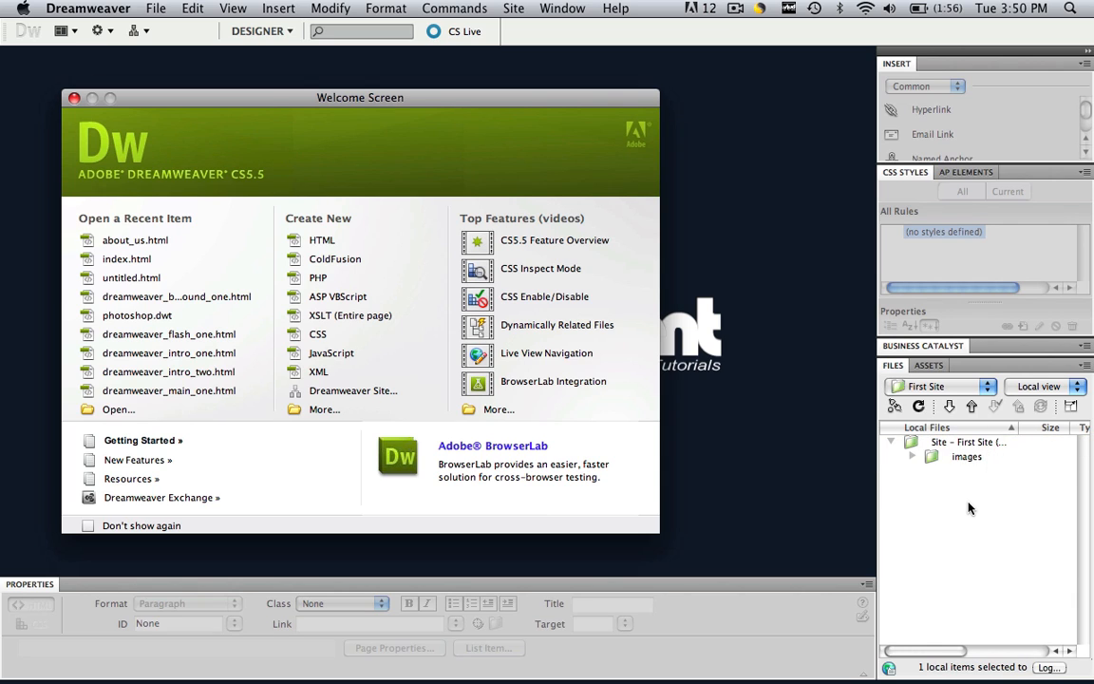
mouse_move(967, 441)
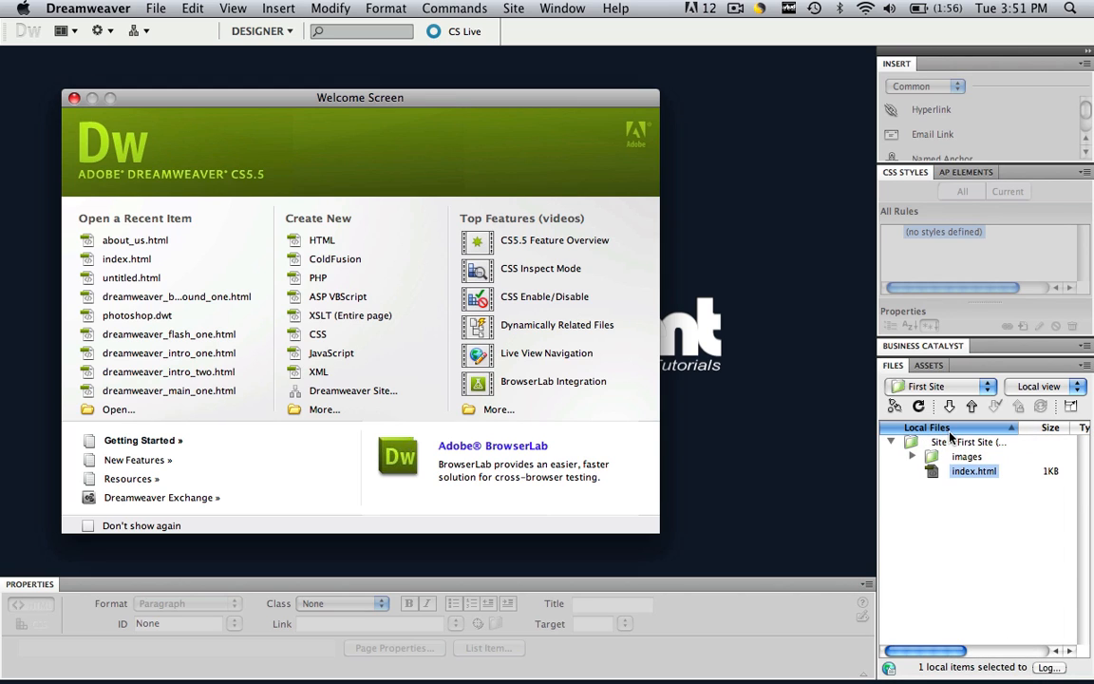
Create a new file about_us.html in the First Site root beside index.html
right_click(973, 471)
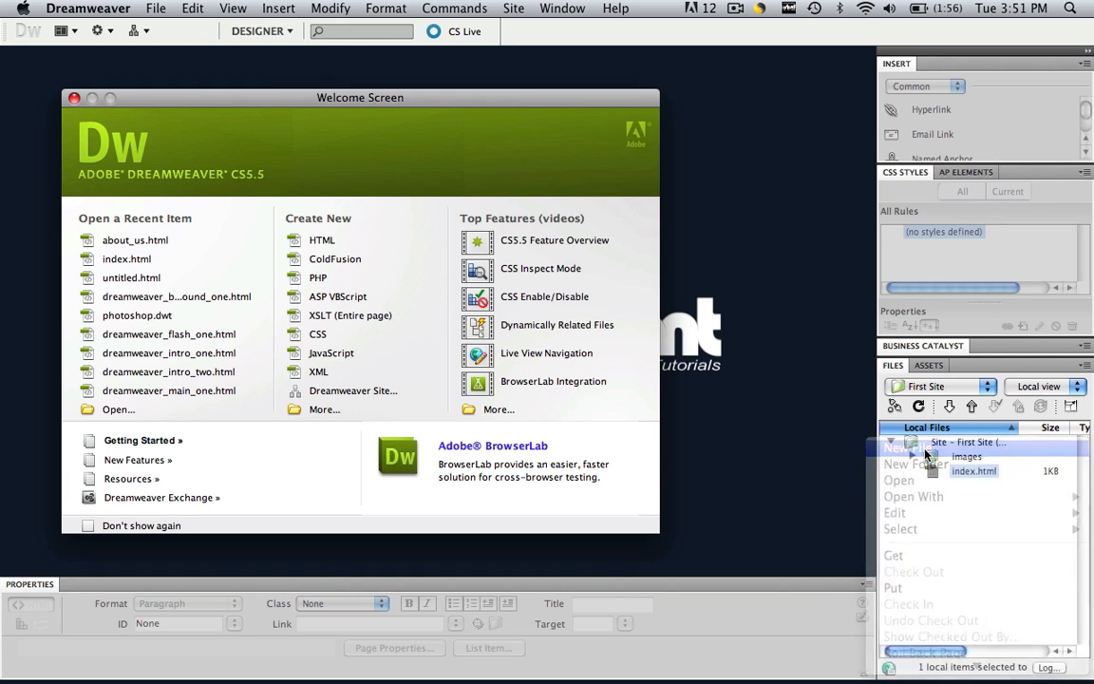
left_click(908, 449)
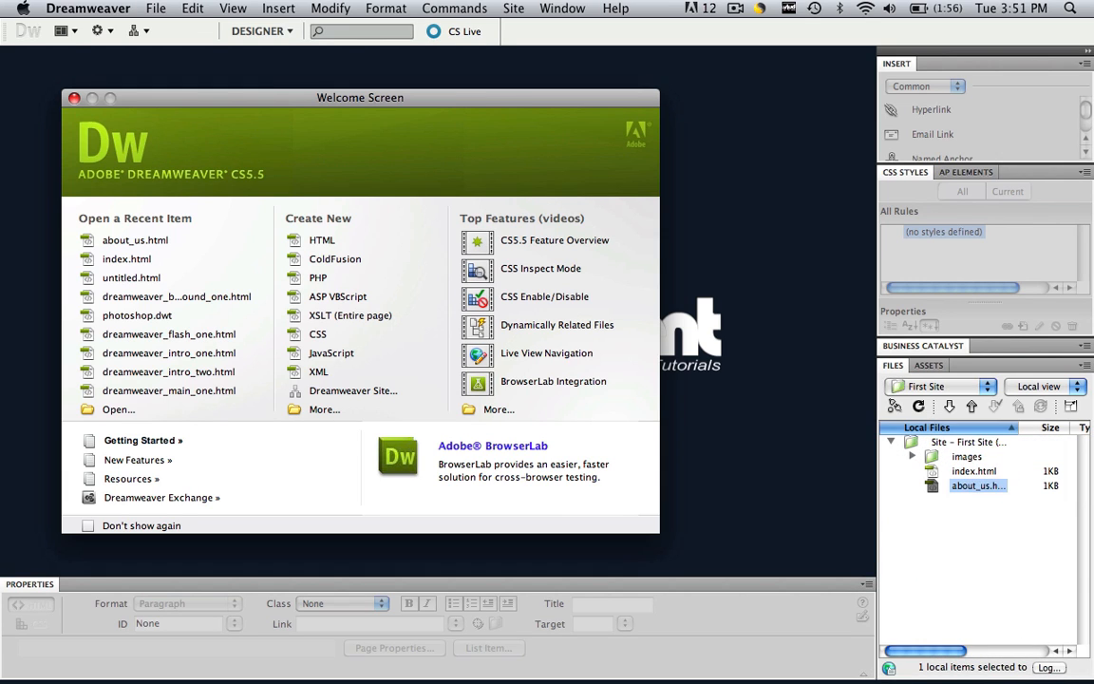
left_click(973, 471)
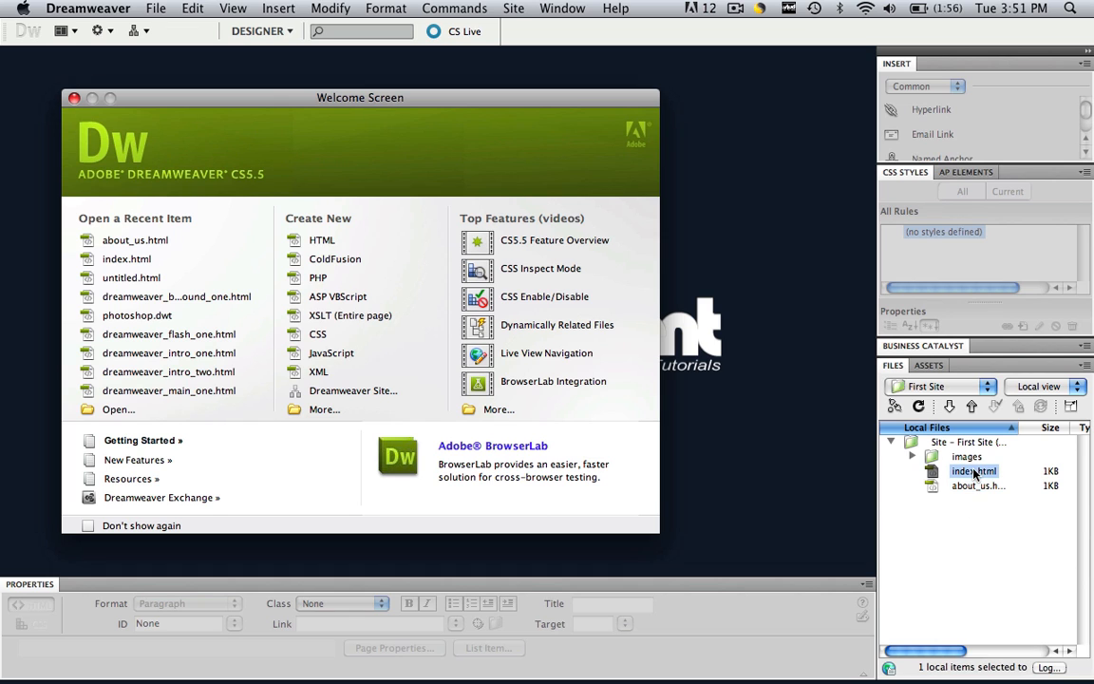
Open index.html and about_us.html for editing, leaving index.html in front
double_click(973, 472)
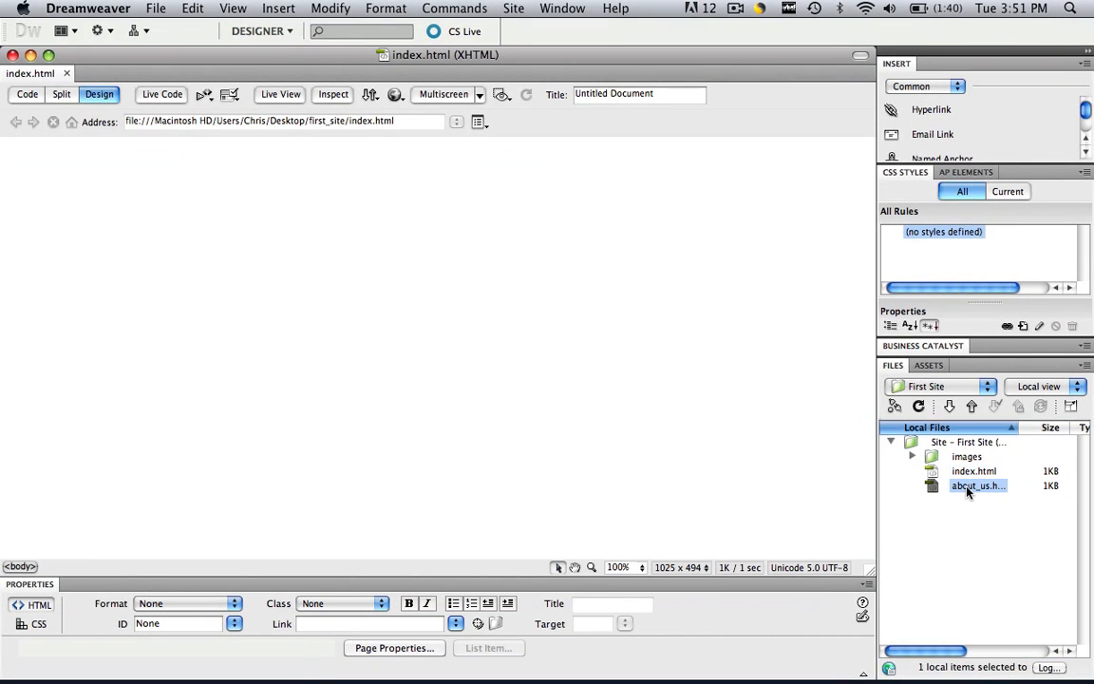
double_click(978, 486)
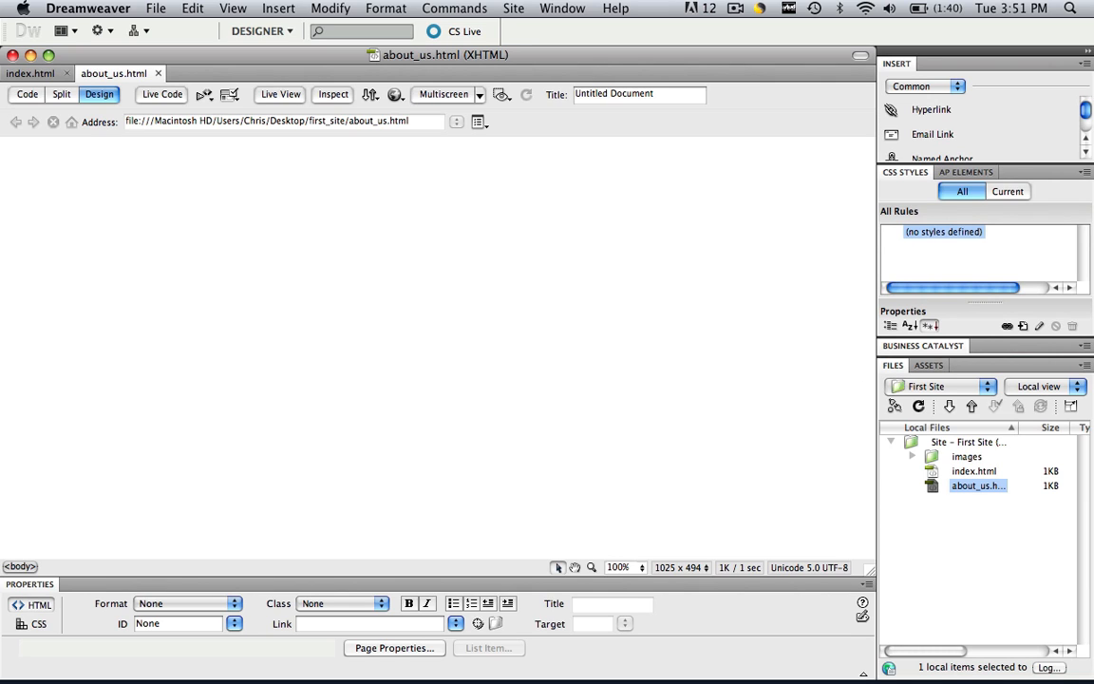
left_click(29, 72)
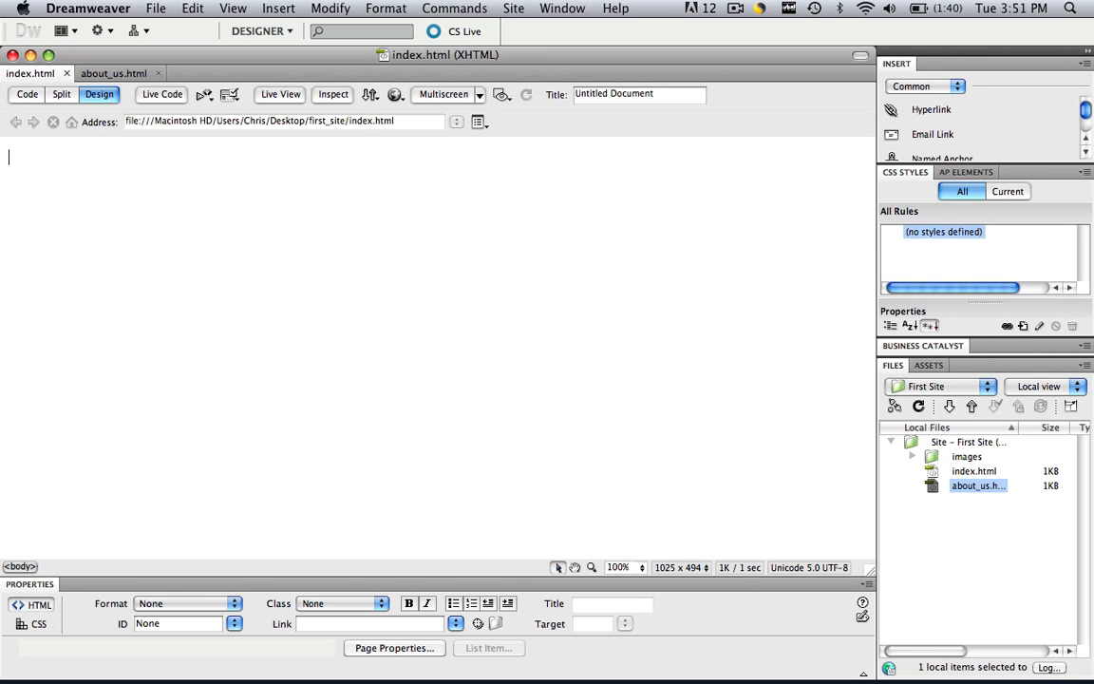
Write 'This is the index page' and 'Link to about us' in index.html
type("This is th")
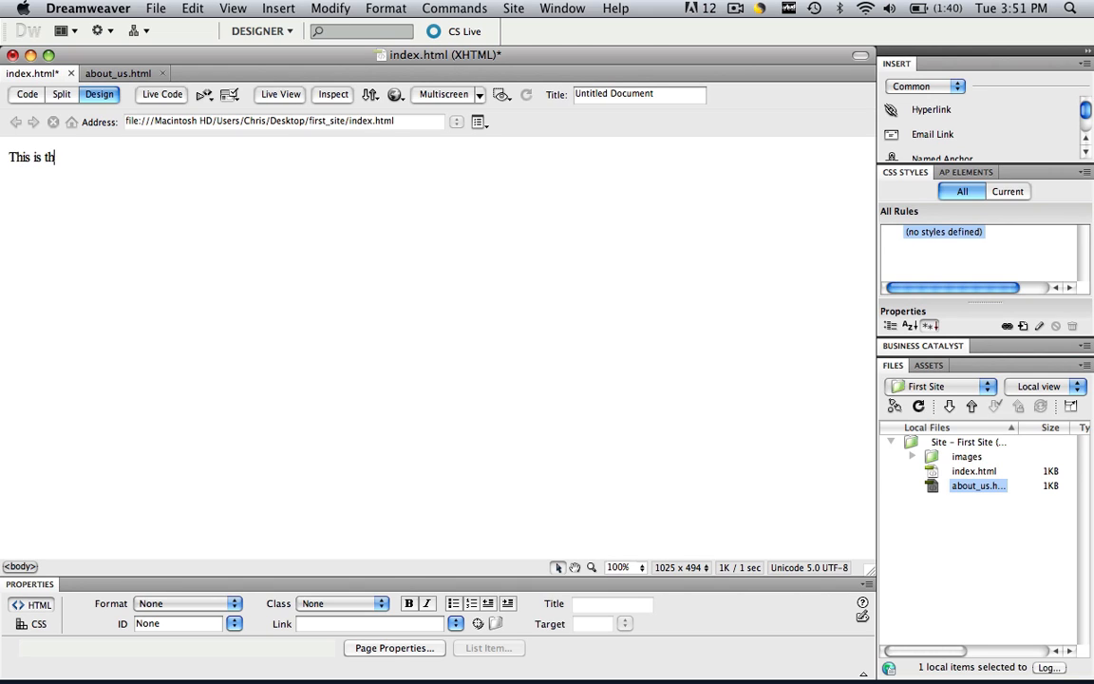
type("e index page")
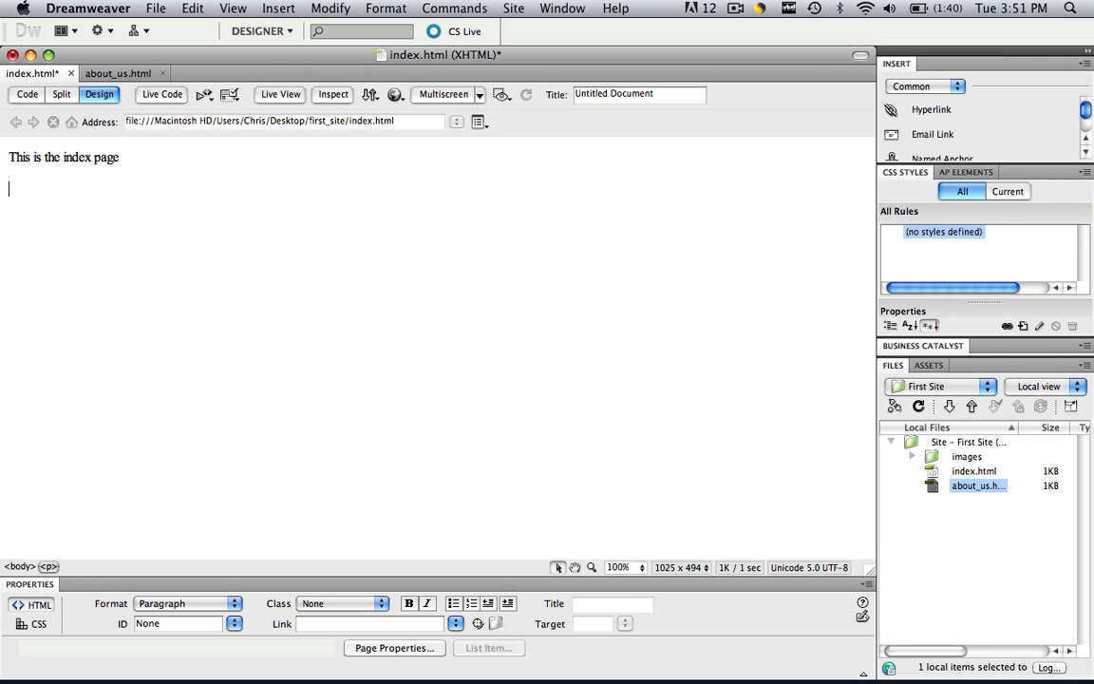
type("Link to")
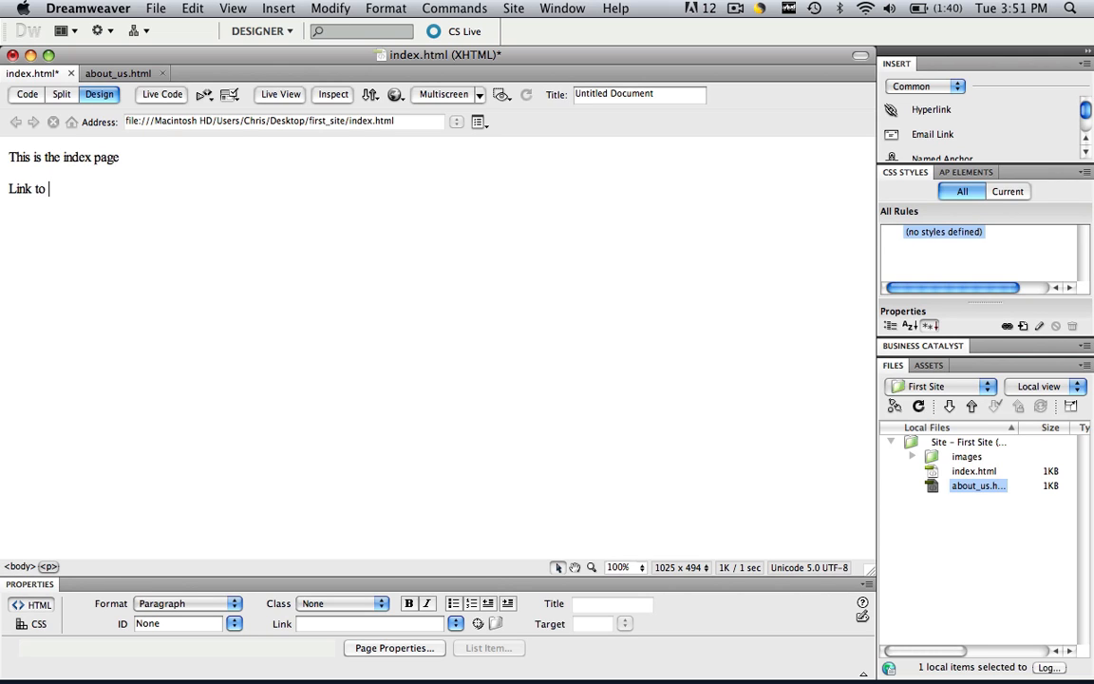
type("about us page")
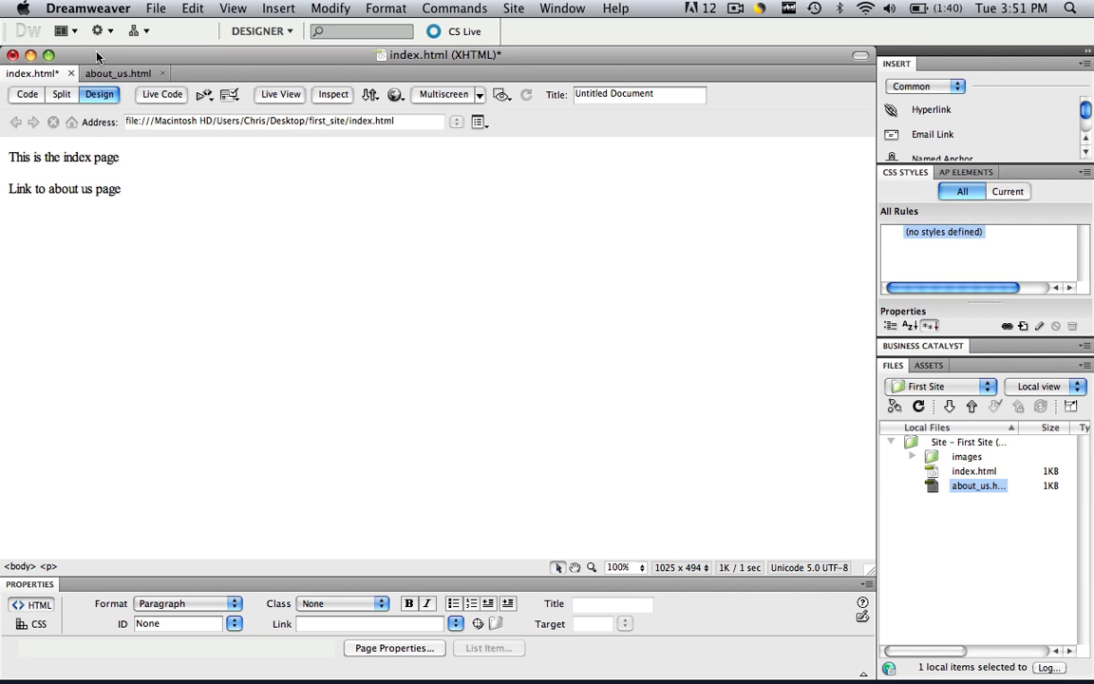
Write the about us intro line and 'Link to index page' in about_us.html, returning to index.html
left_click(118, 72)
type("This is the about u")
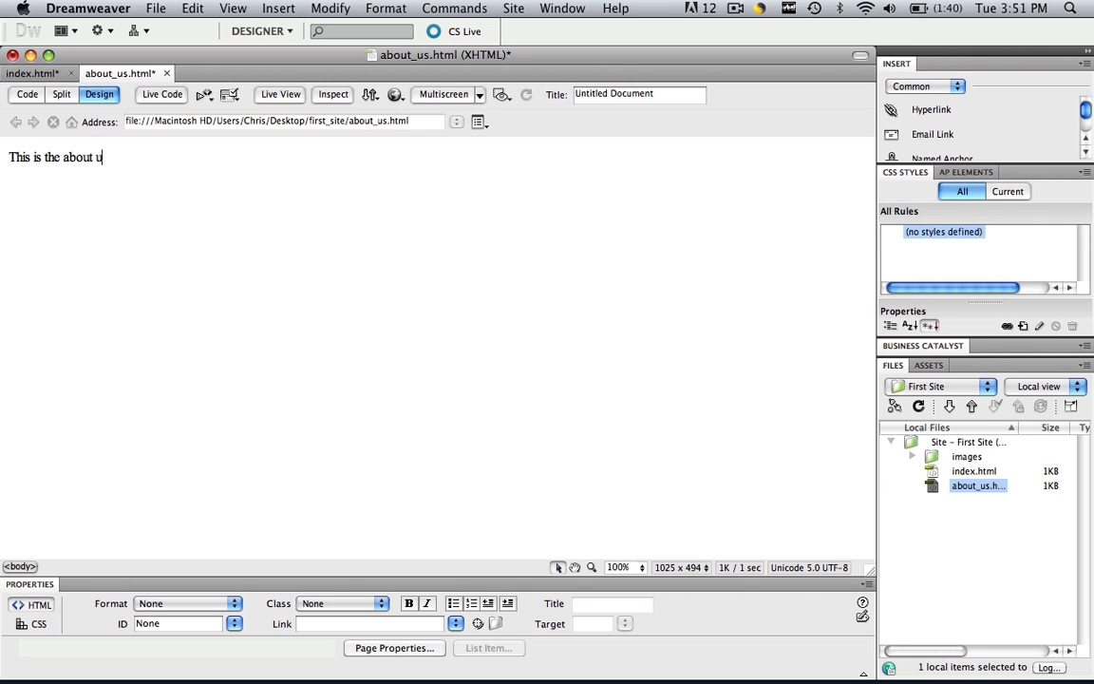
type("s page")
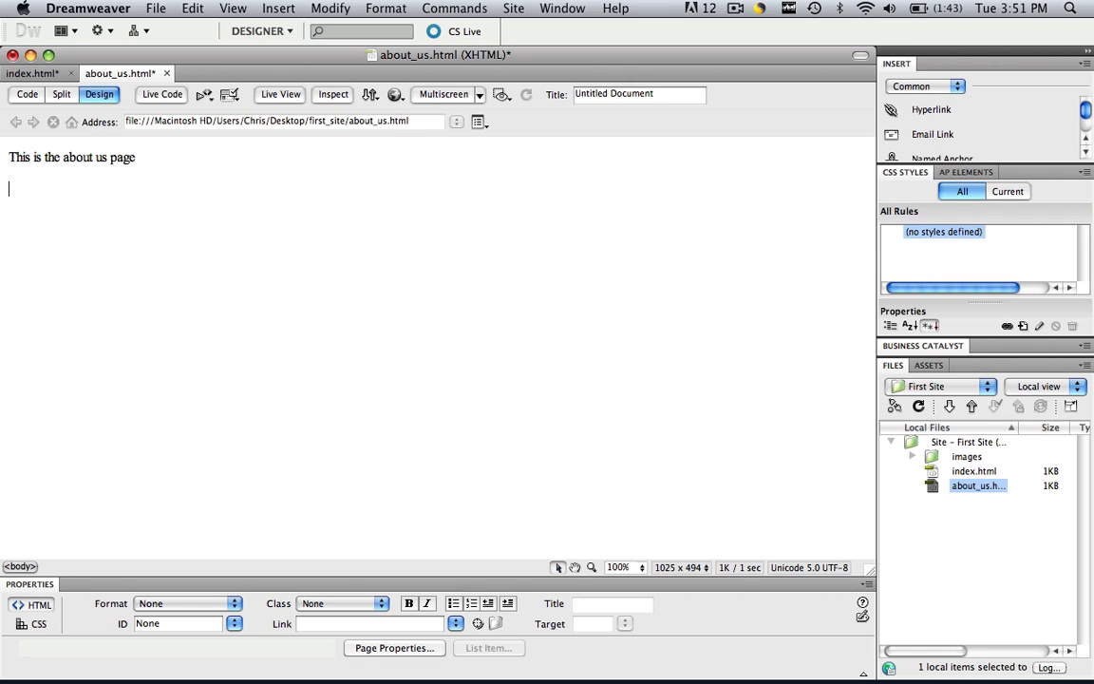
type("Link to i")
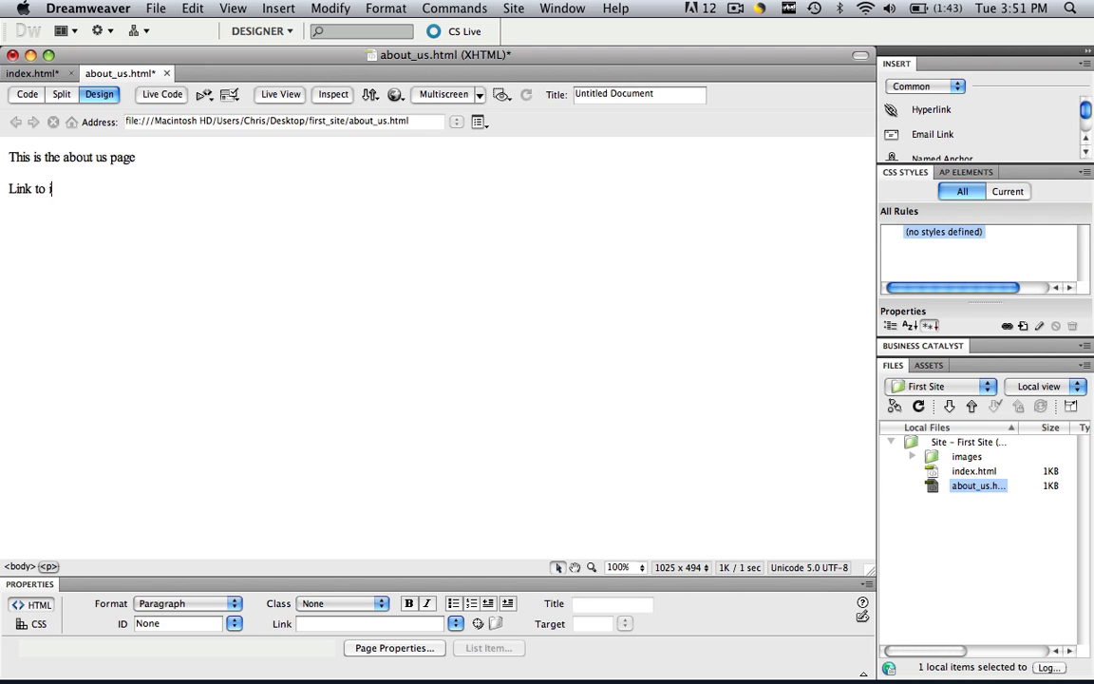
type("ndex page")
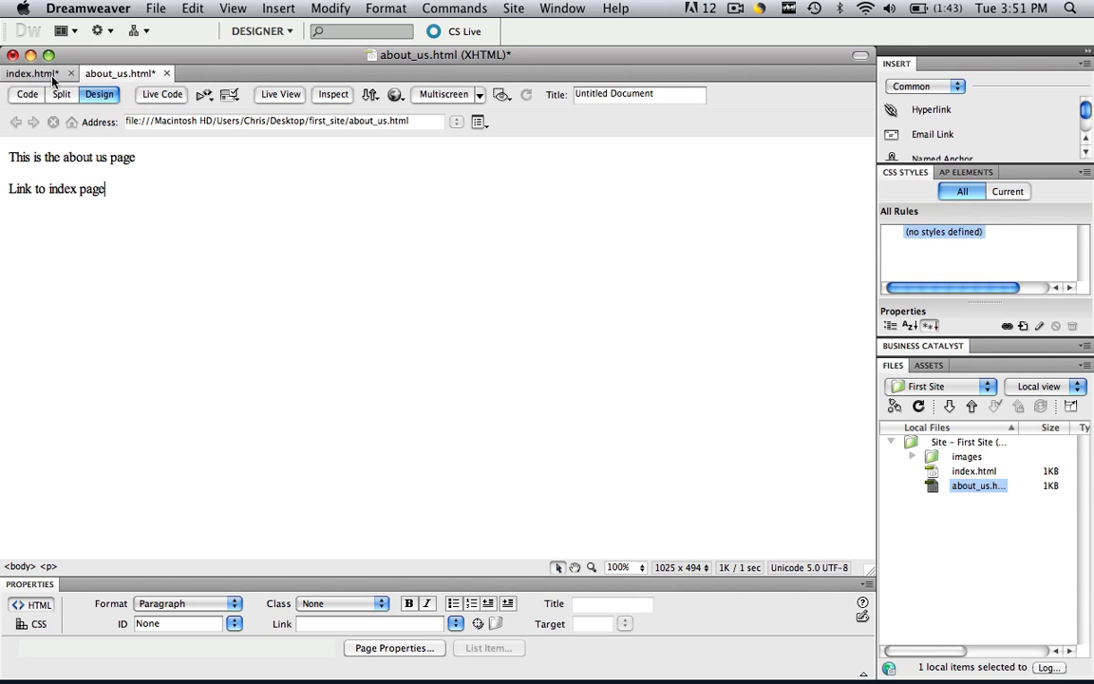
left_click(30, 72)
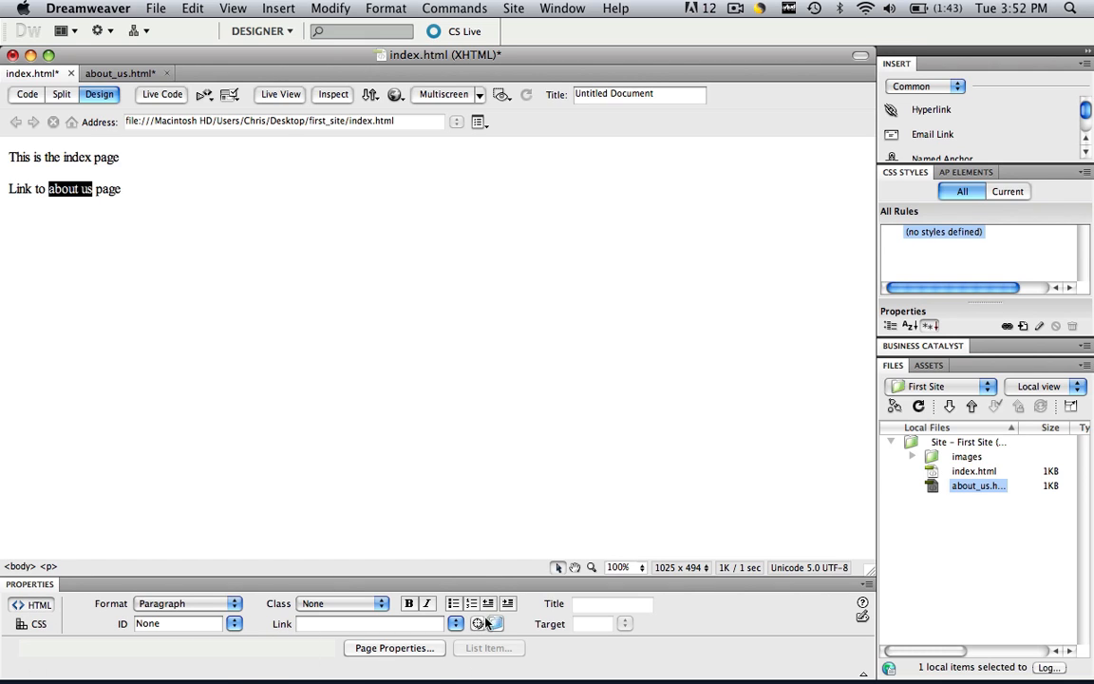
mouse_move(439, 642)
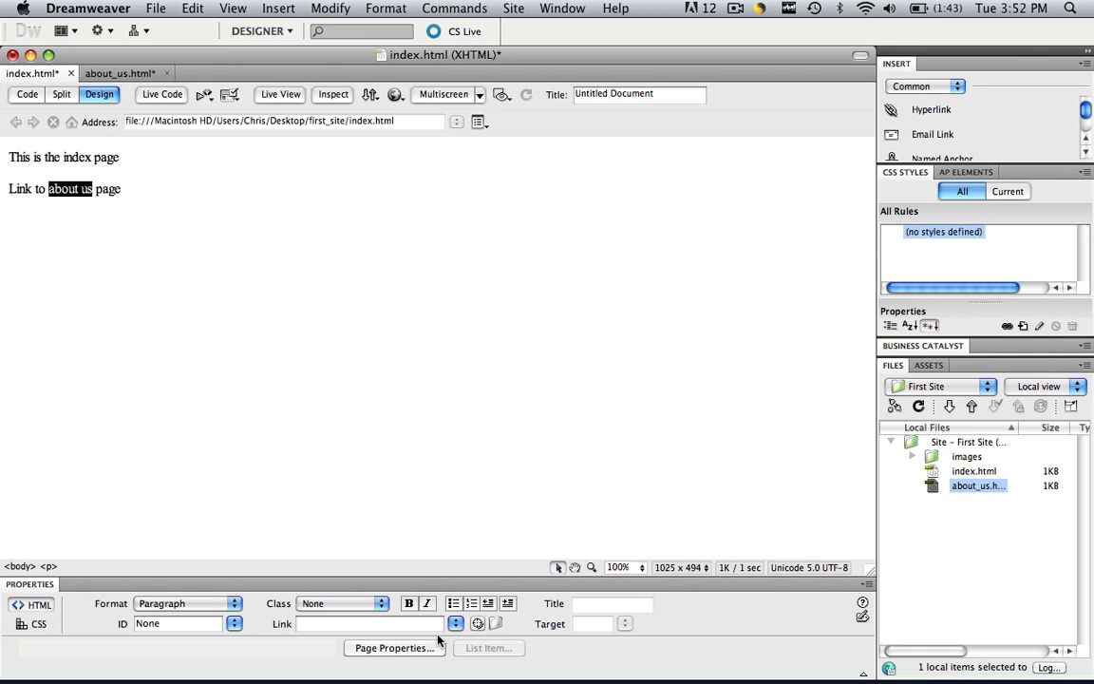
mouse_move(319, 635)
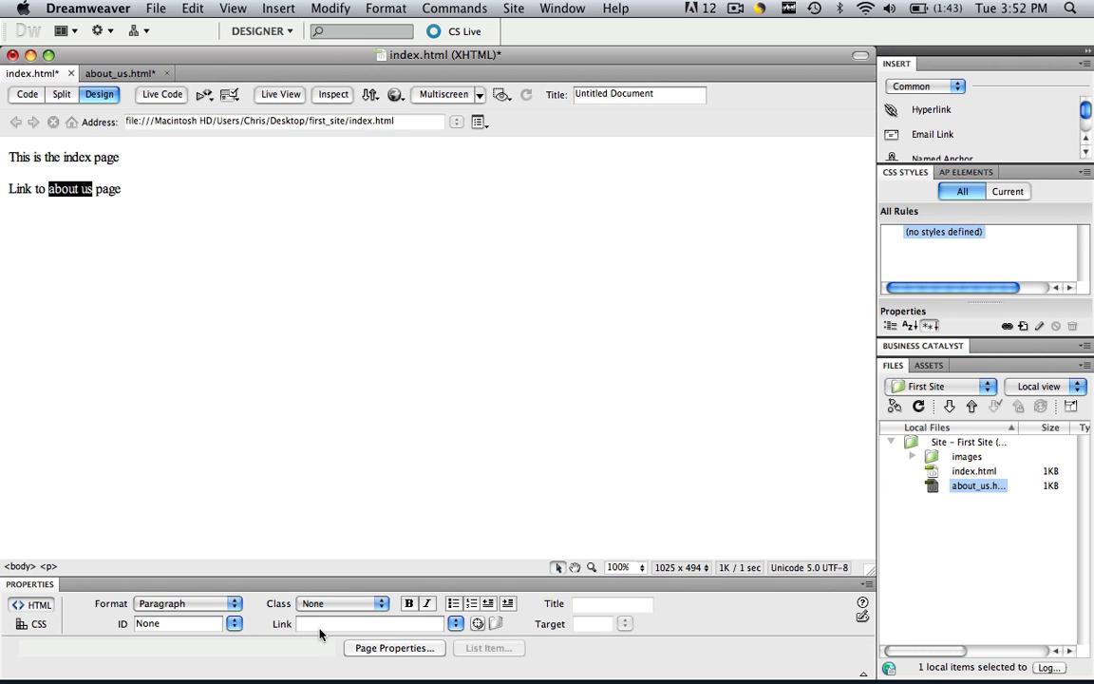
Enter about_us.html as the Link for the selected words 'about us' on the index page
left_click(365, 623)
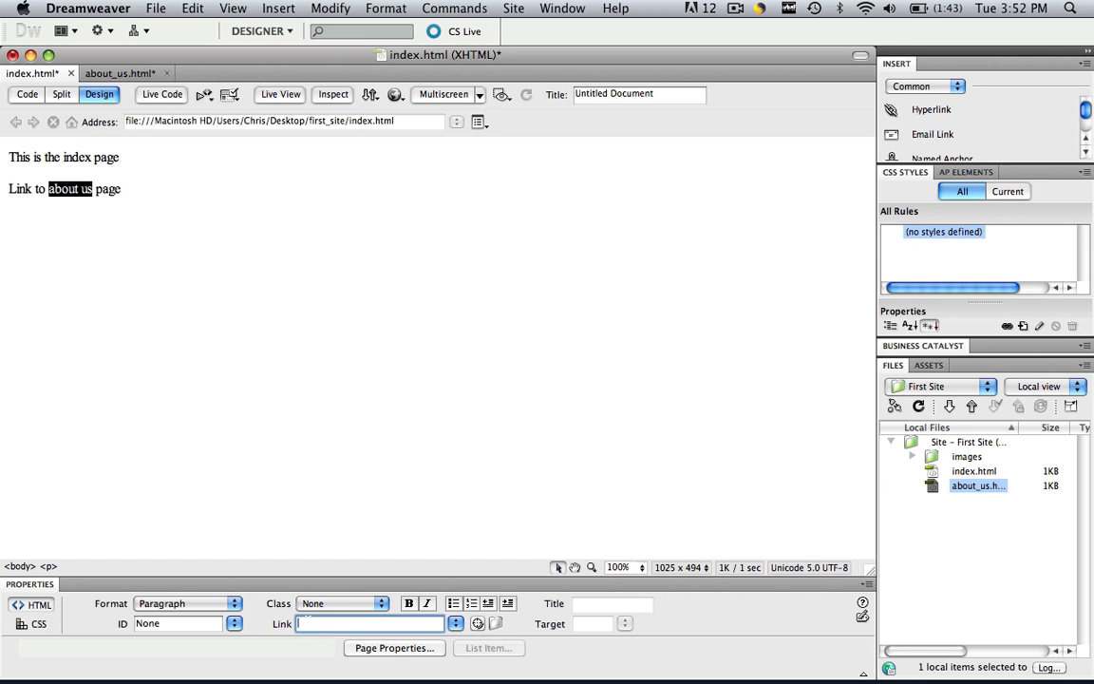
type("about_")
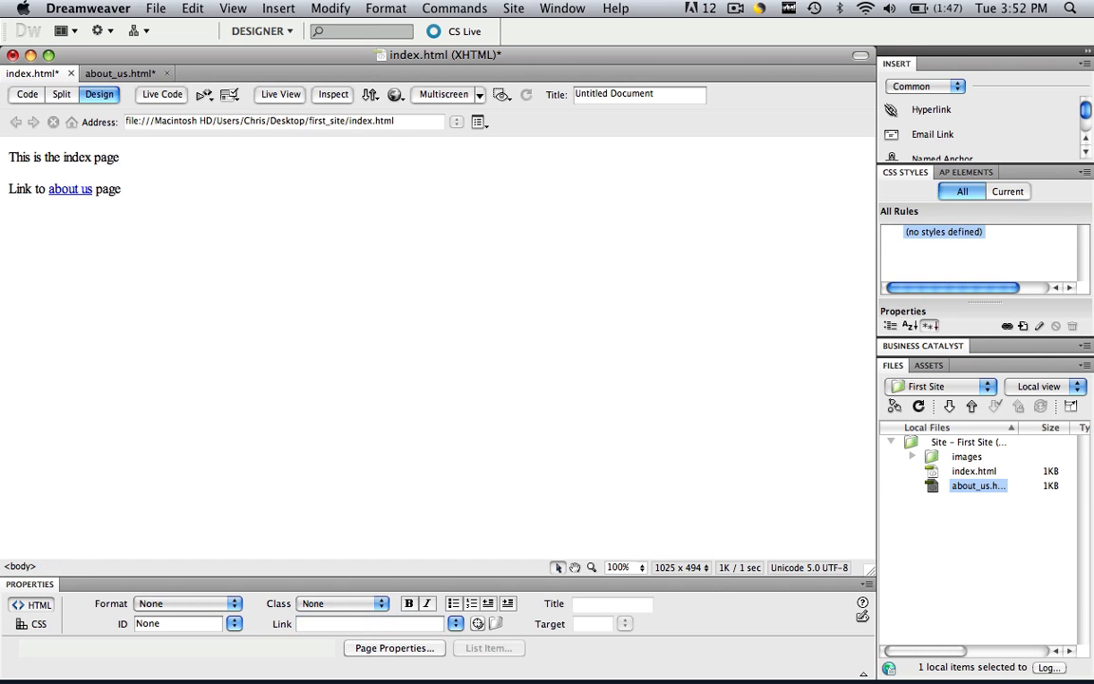
left_click(121, 188)
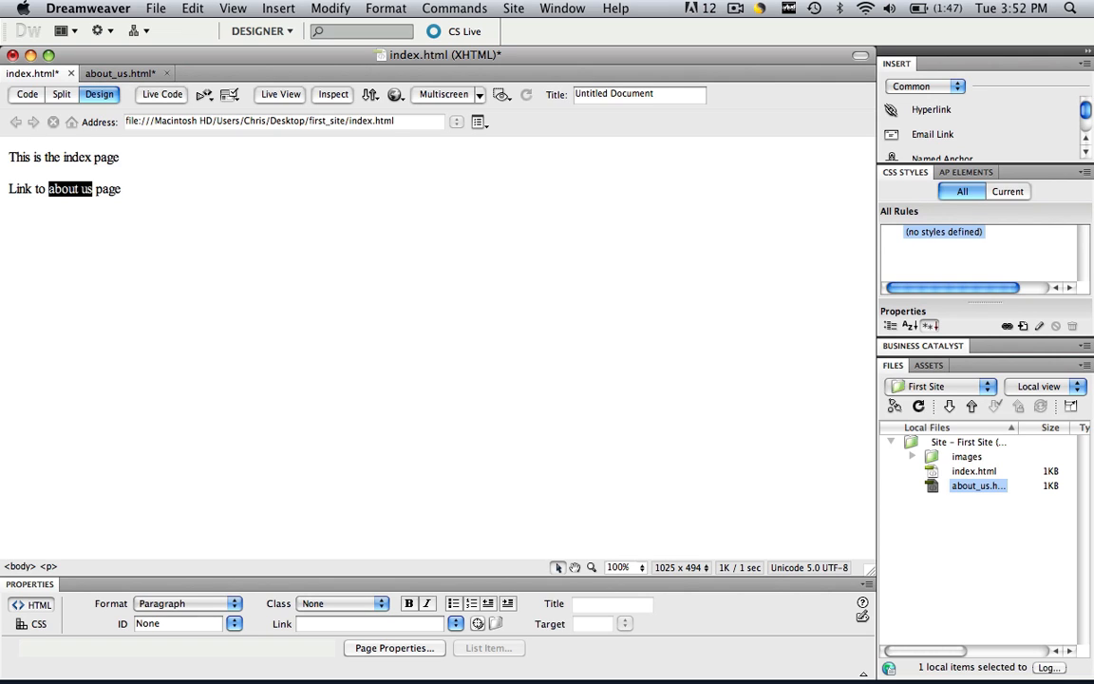
mouse_move(549, 634)
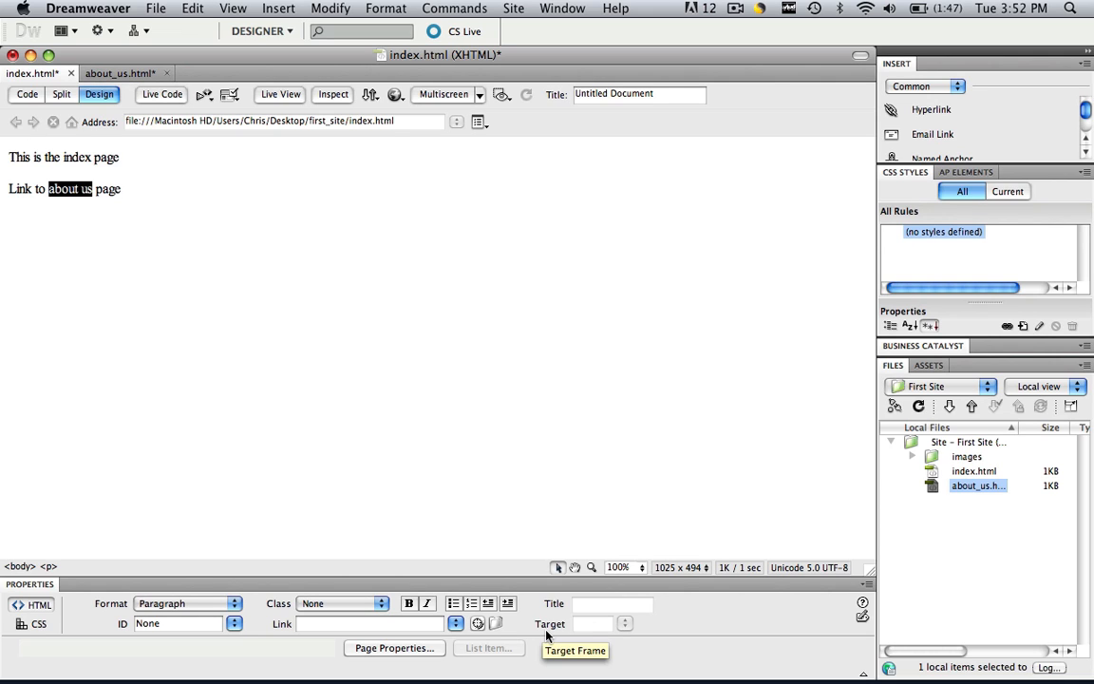
mouse_move(479, 624)
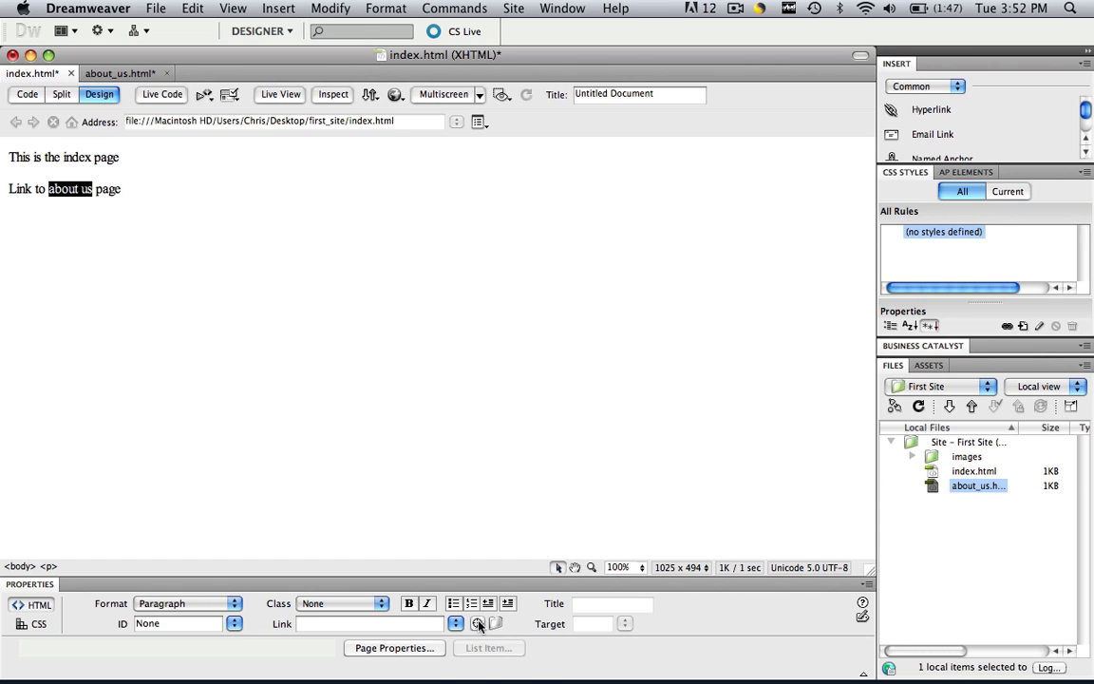
left_click_drag(479, 623, 994, 501)
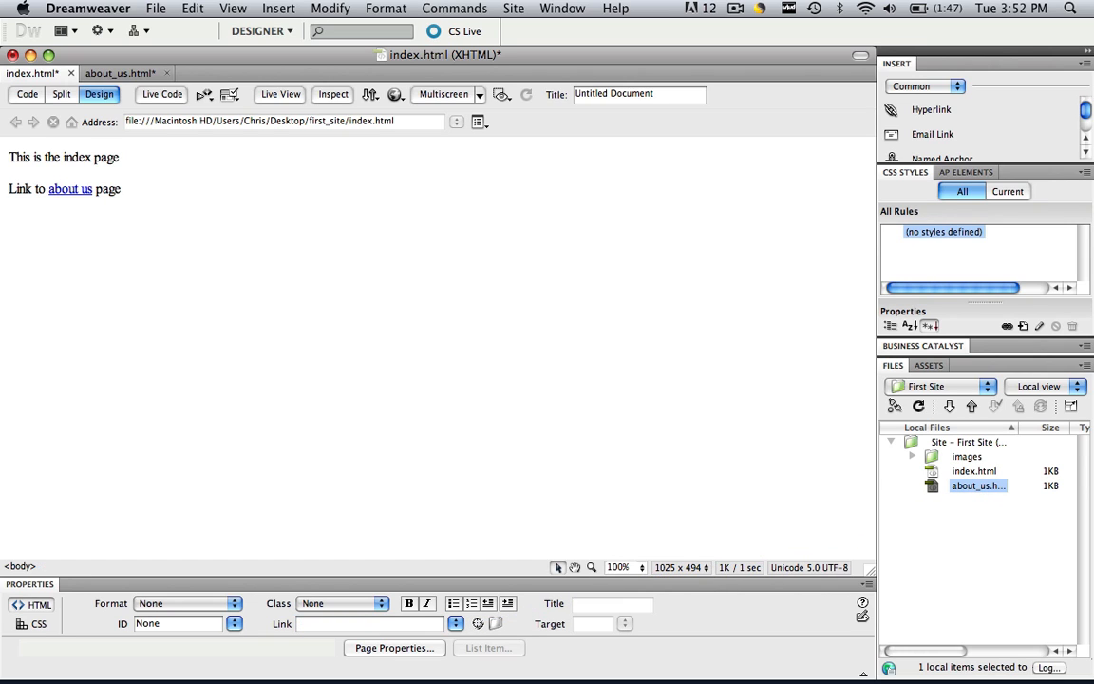
double_click(69, 188)
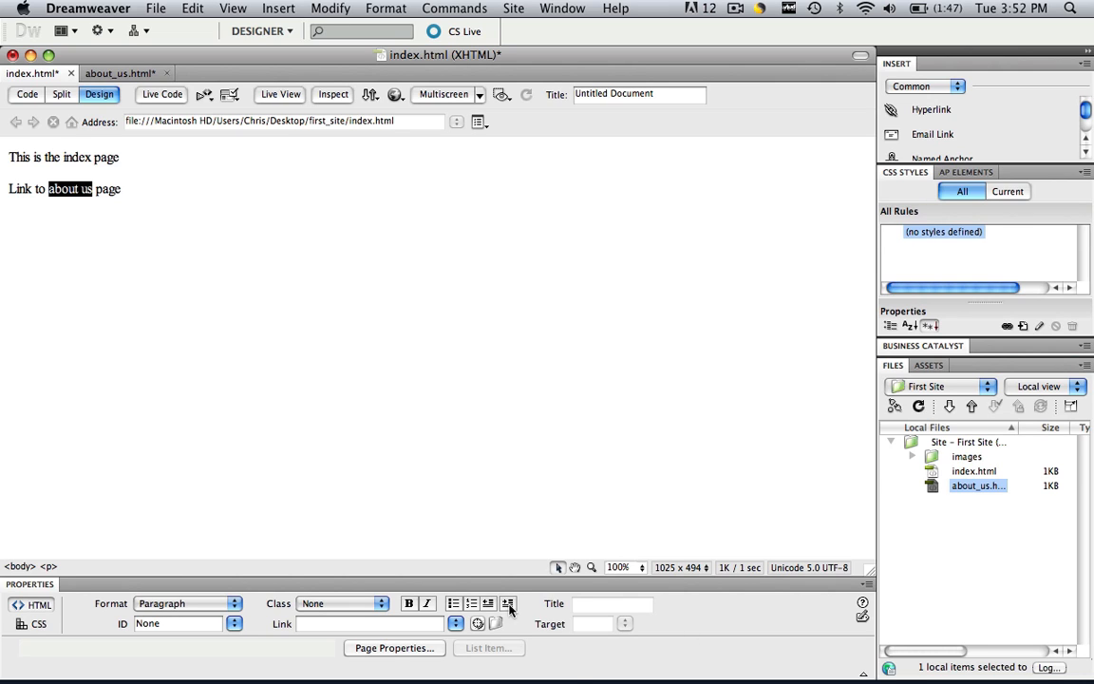
mouse_move(494, 623)
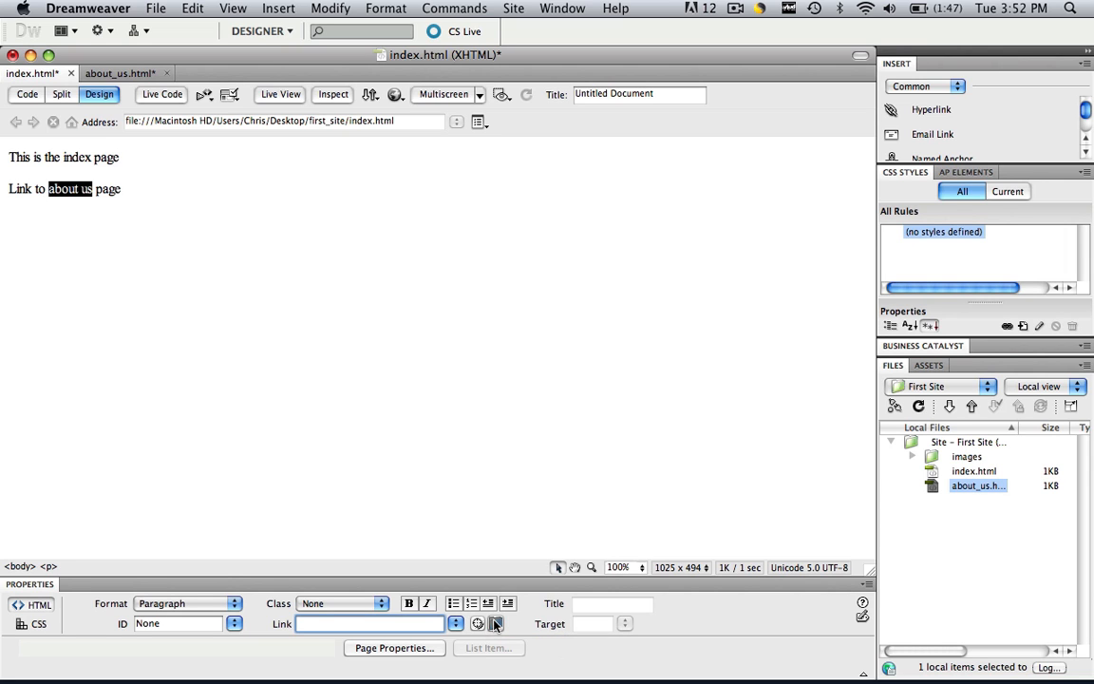
Browse from the Link field and choose about_us.html as the target for 'about us'
left_click(479, 623)
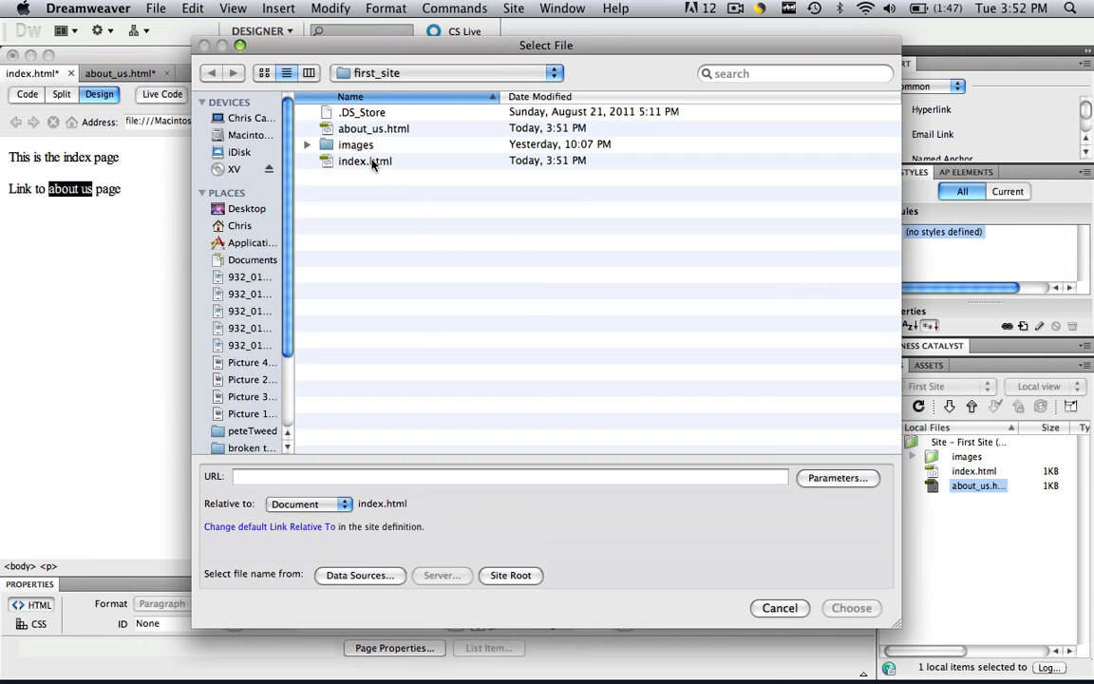
left_click(372, 130)
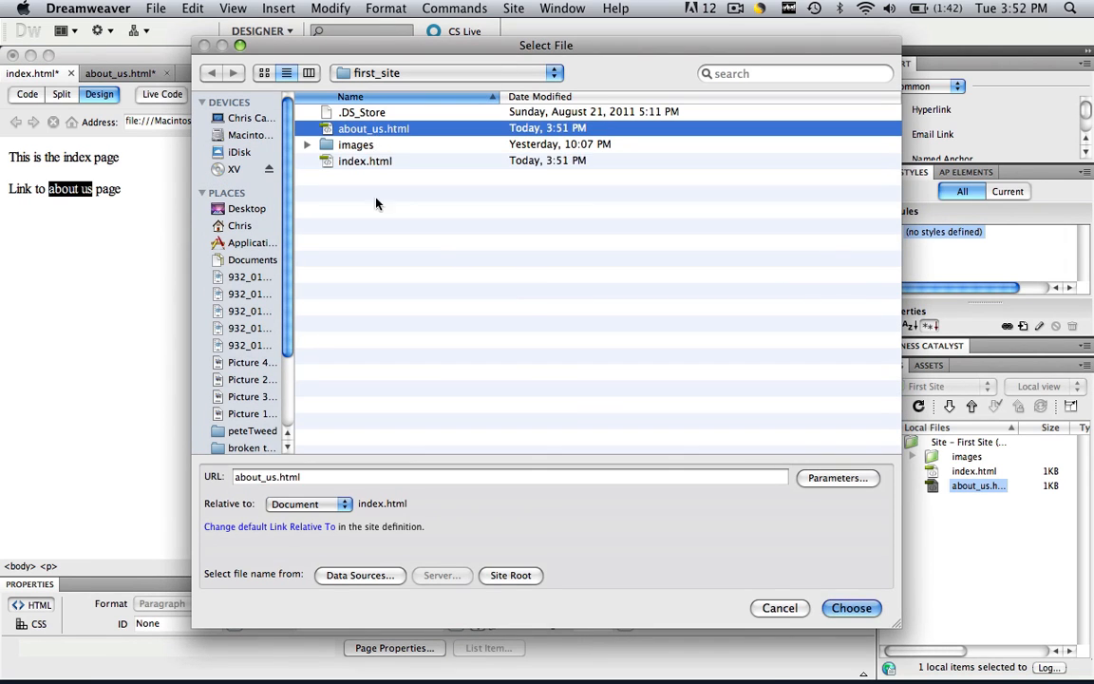
left_click(851, 608)
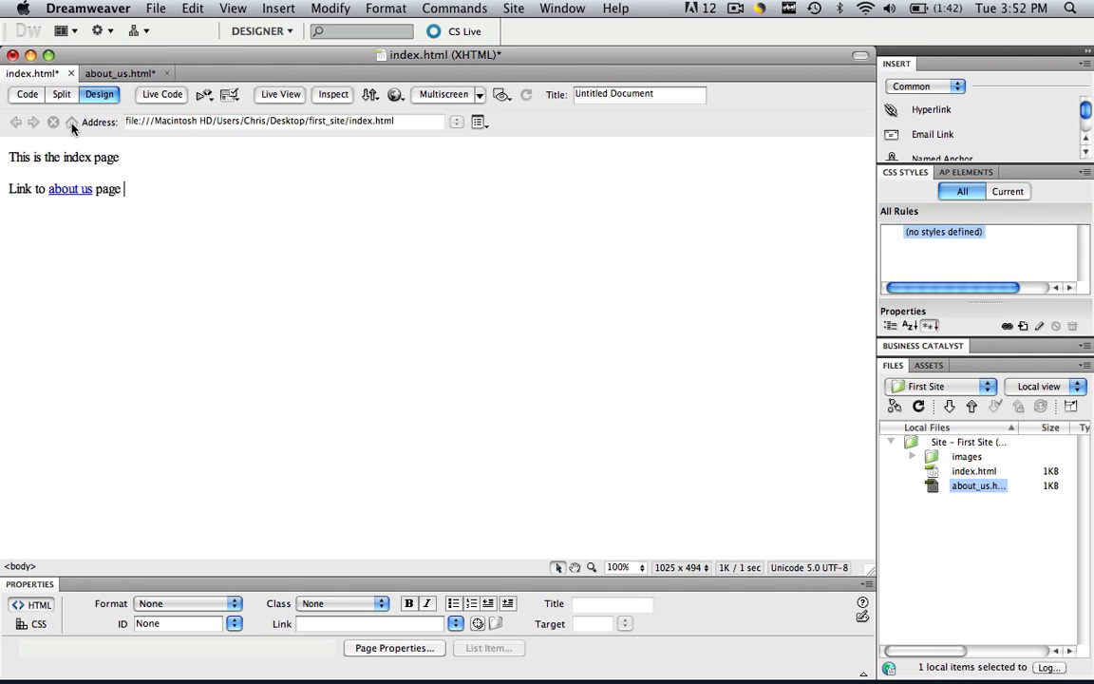
Preview index.html in Safari and follow its 'about us' link, then return to Dreamweaver
left_click(116, 72)
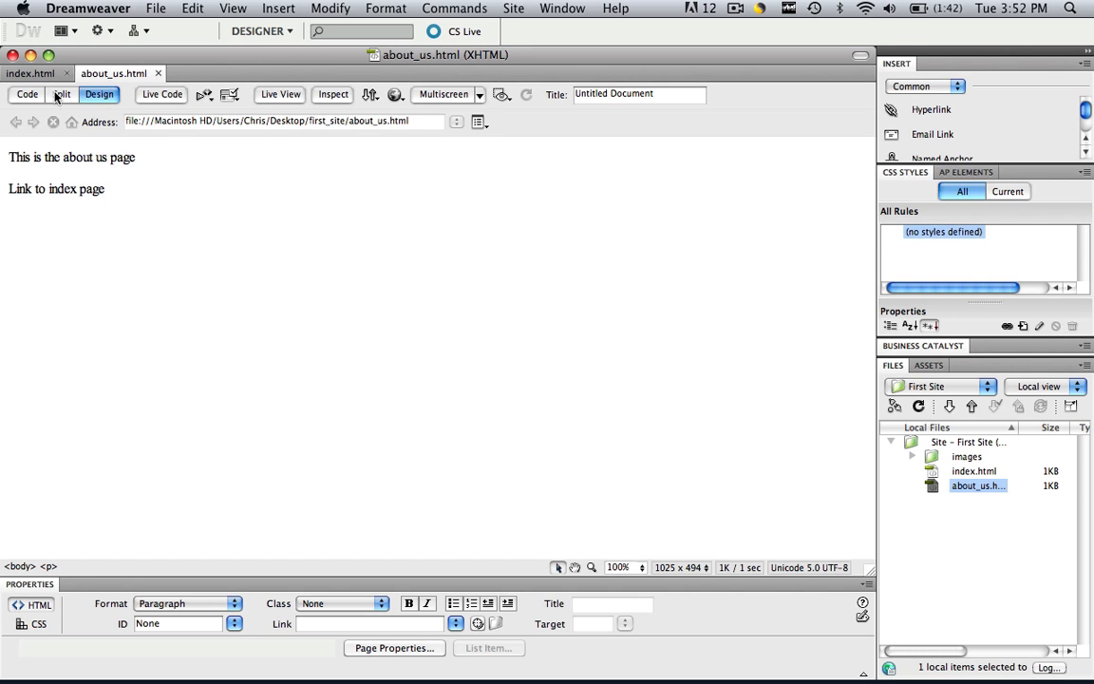
left_click(30, 72)
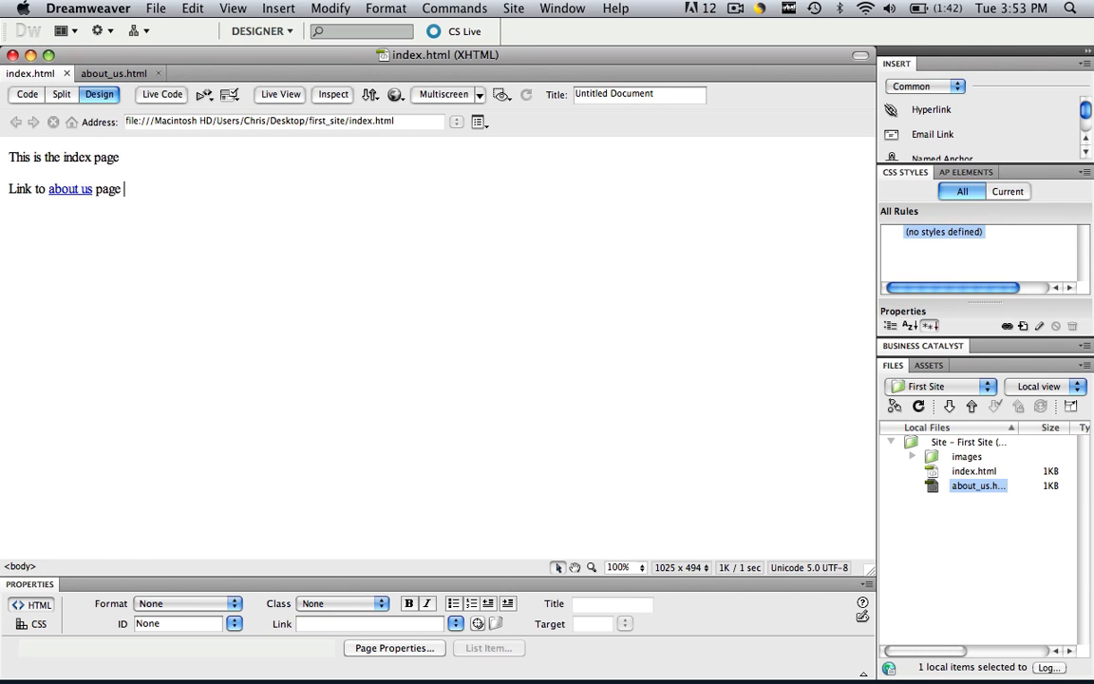
left_click(395, 95)
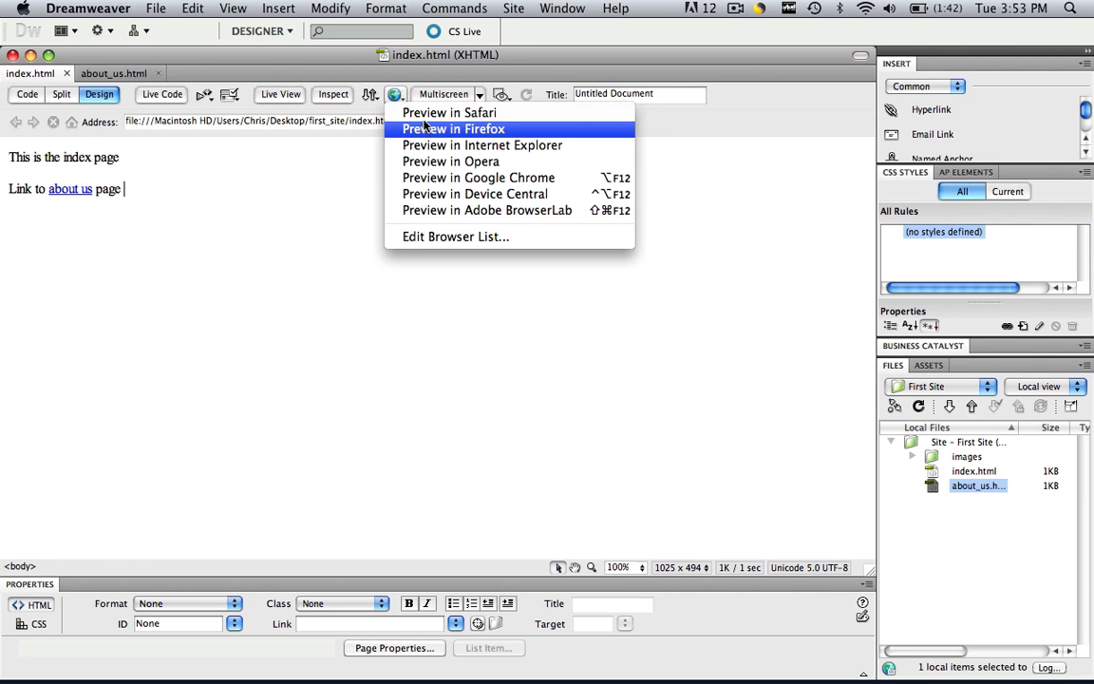
left_click(449, 112)
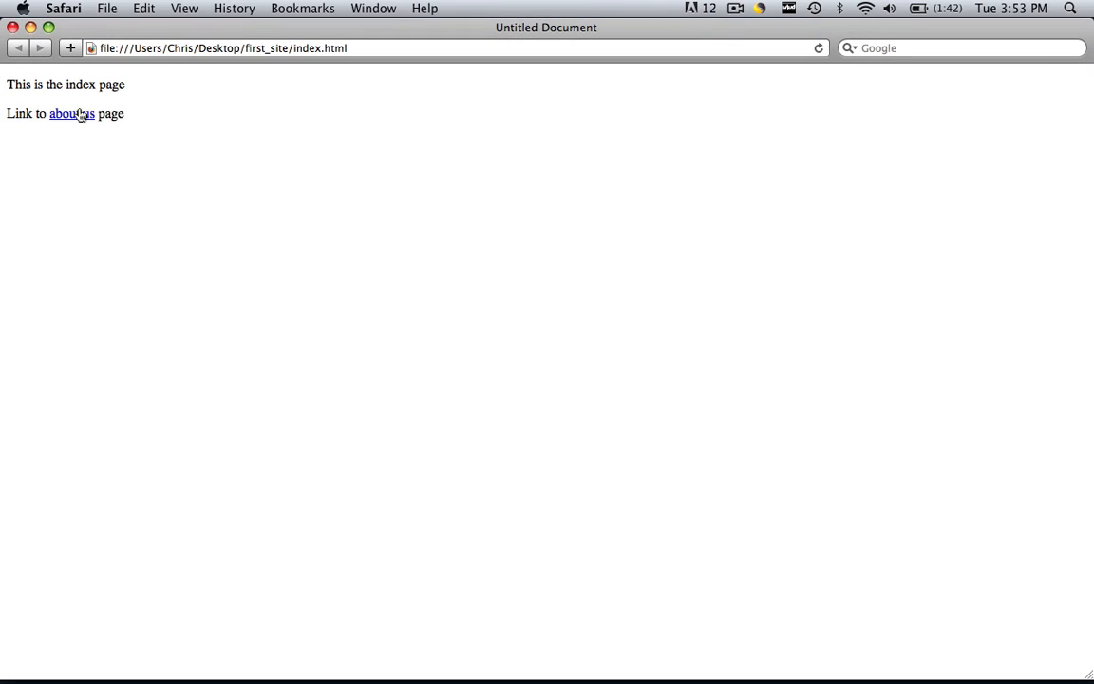
left_click(72, 114)
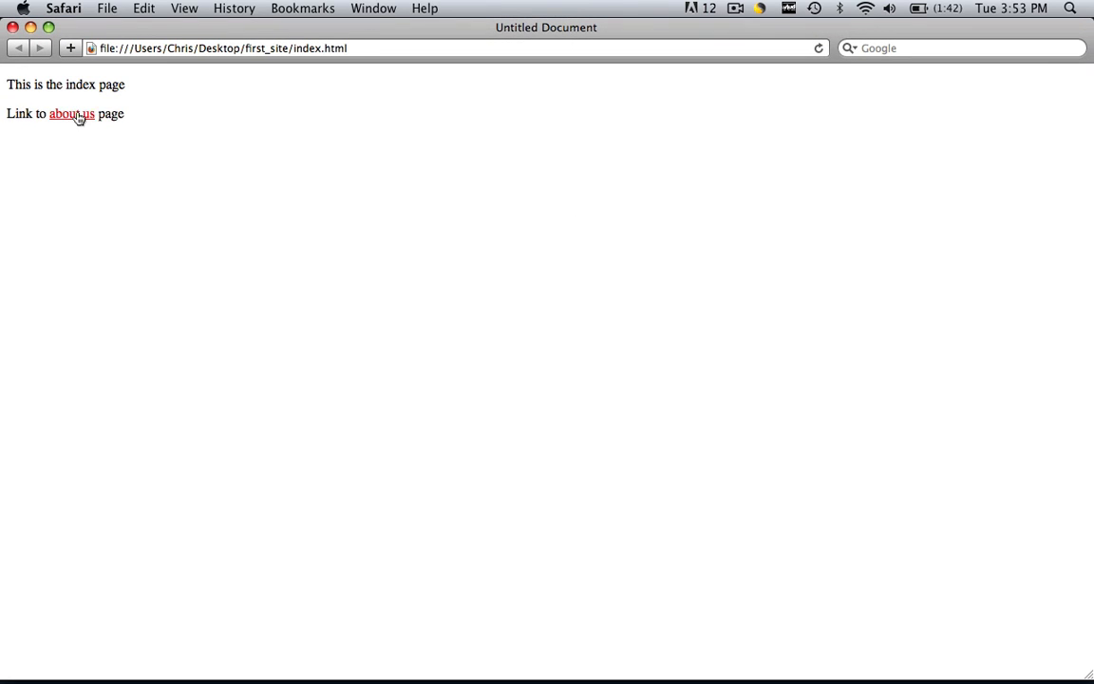
left_click(72, 114)
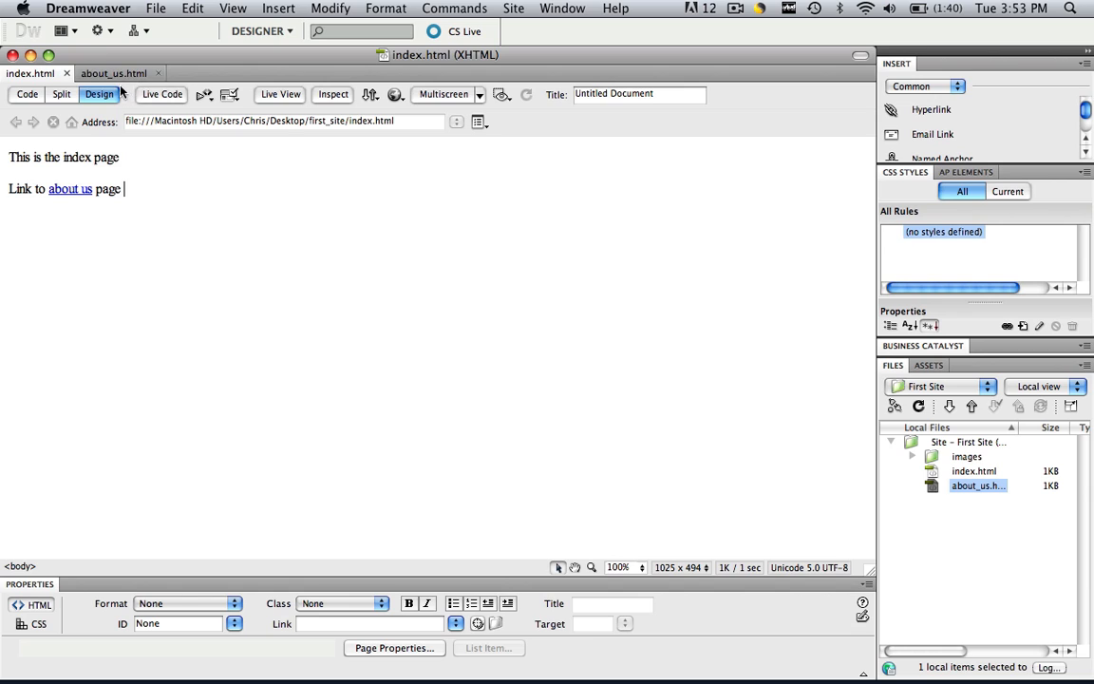
Link the words 'index page' in about_us.html to index.html via the Link field browser
left_click(114, 72)
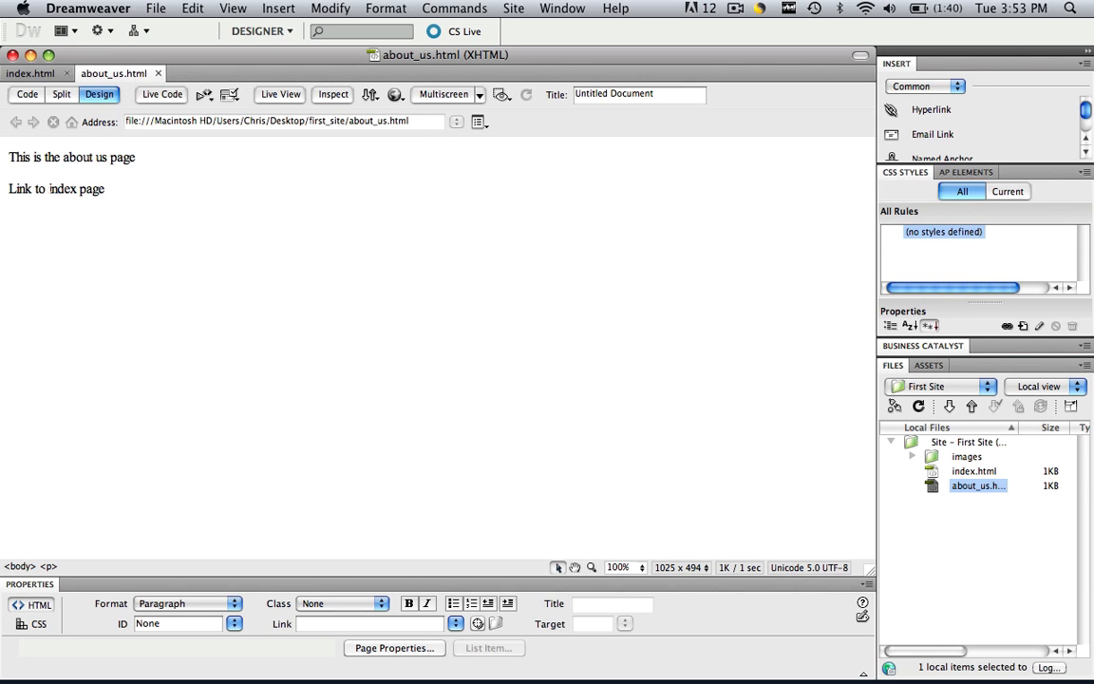
double_click(76, 188)
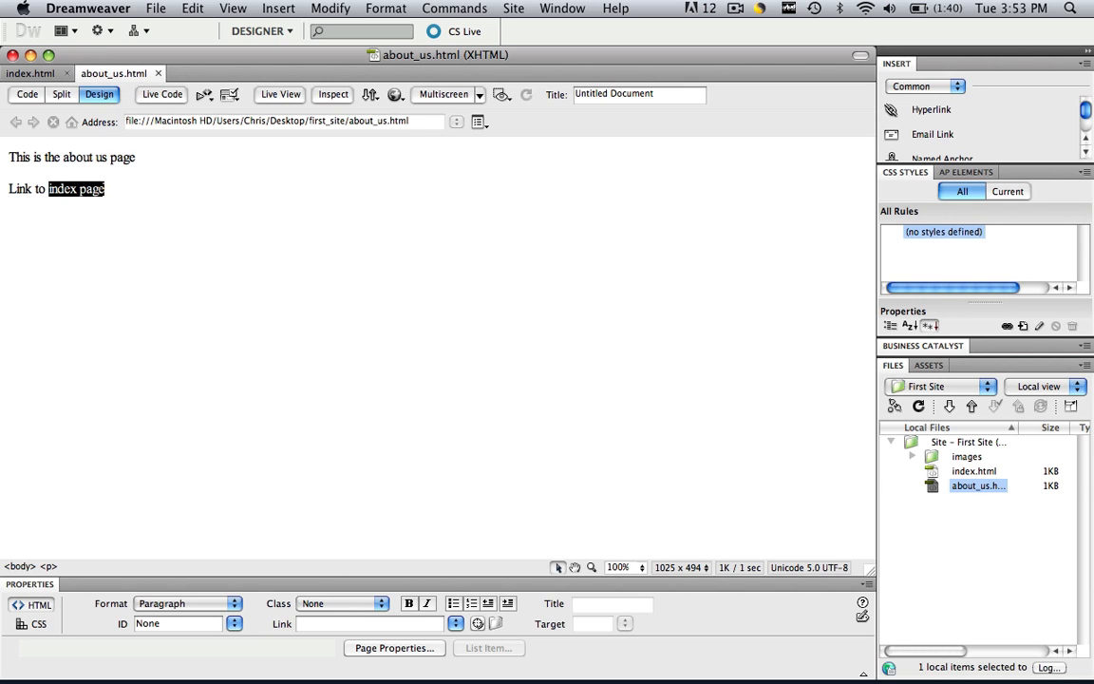
left_click(368, 623)
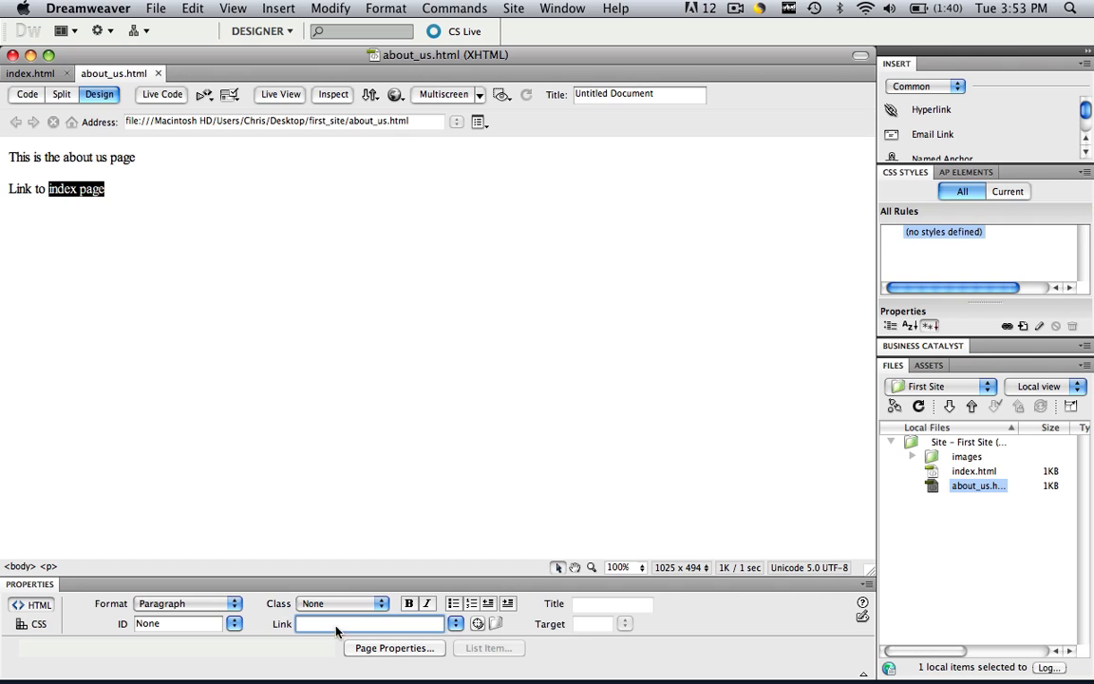
mouse_move(346, 677)
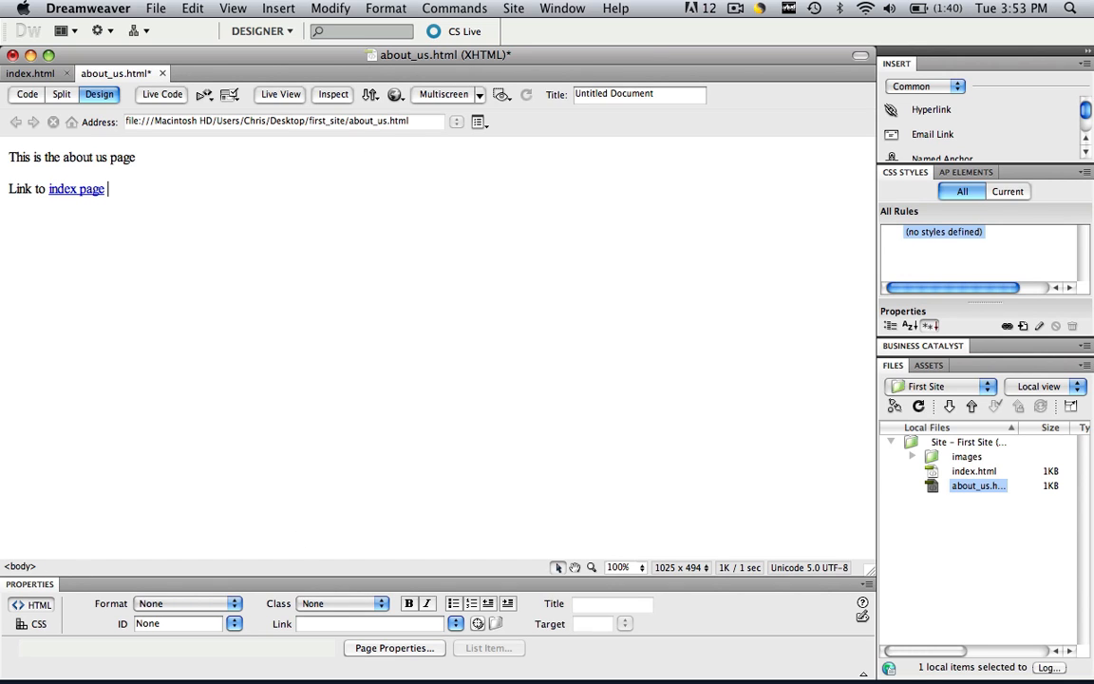
left_click(395, 95)
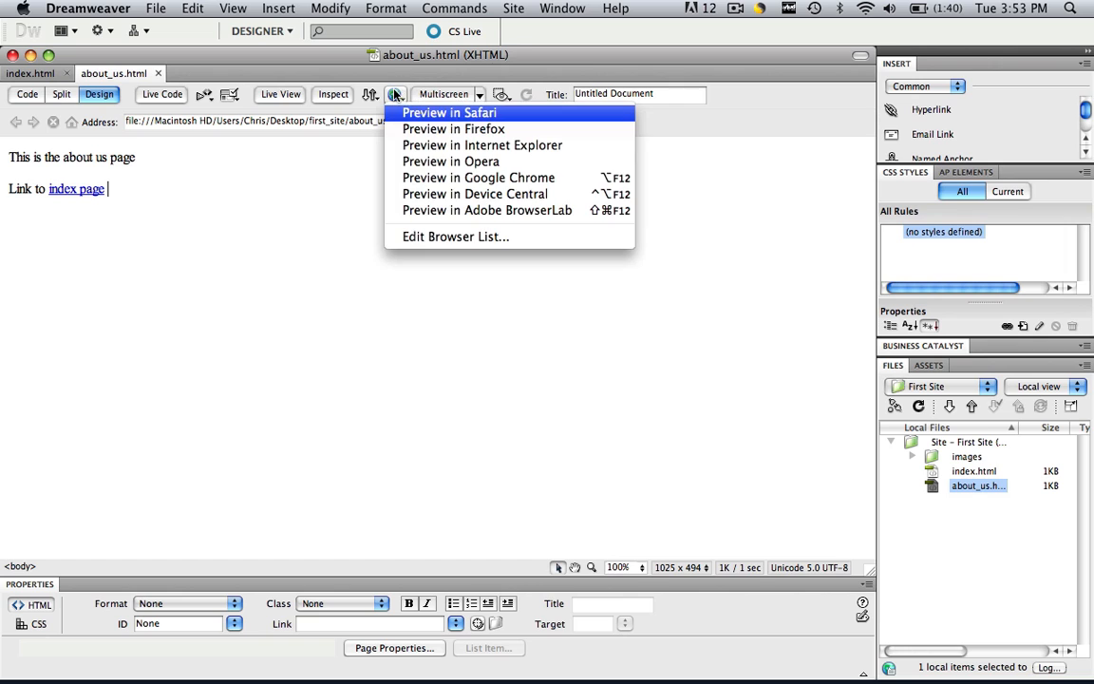
Preview about_us.html in Safari and follow its 'index page' link, then return to Dreamweaver
left_click(448, 112)
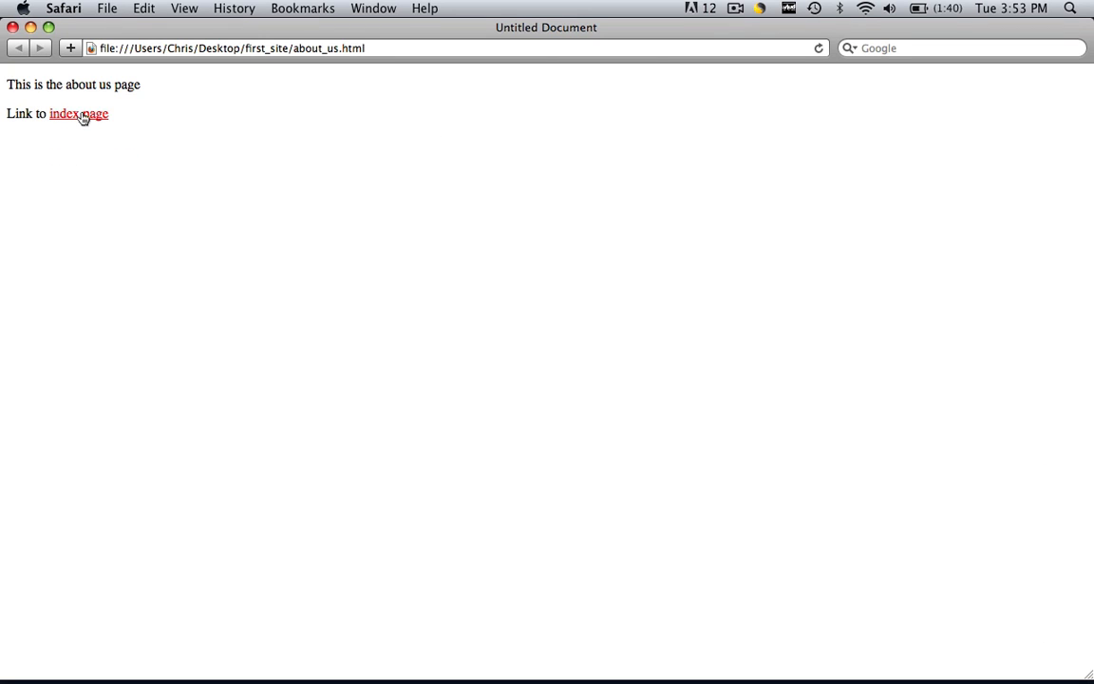
left_click(78, 114)
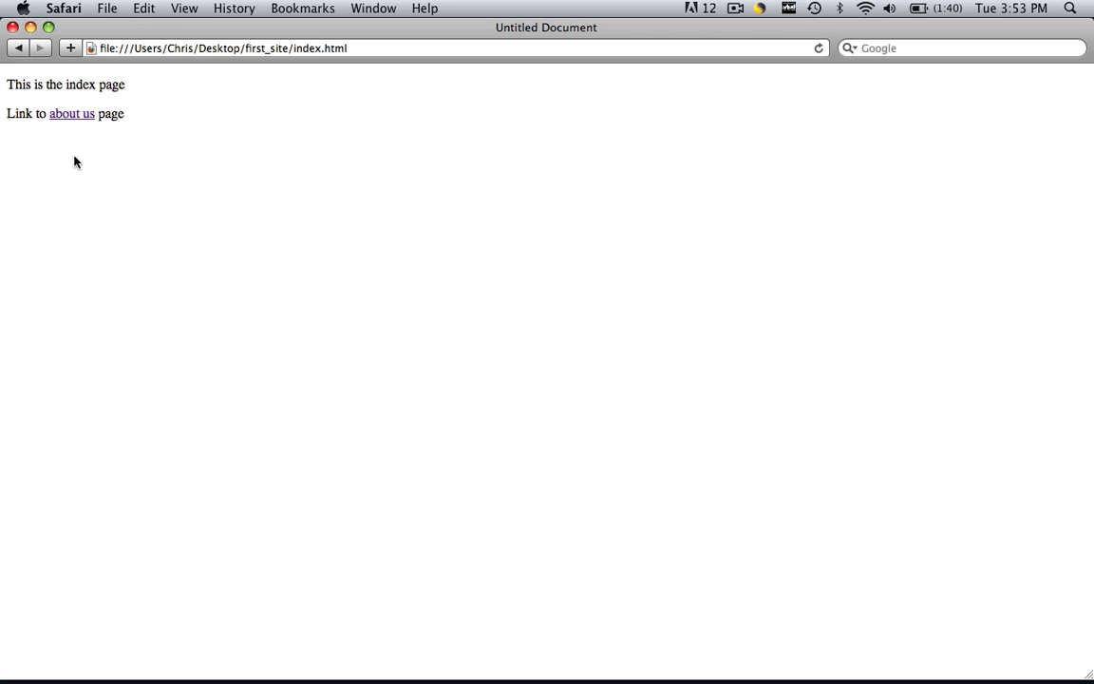
left_click(73, 114)
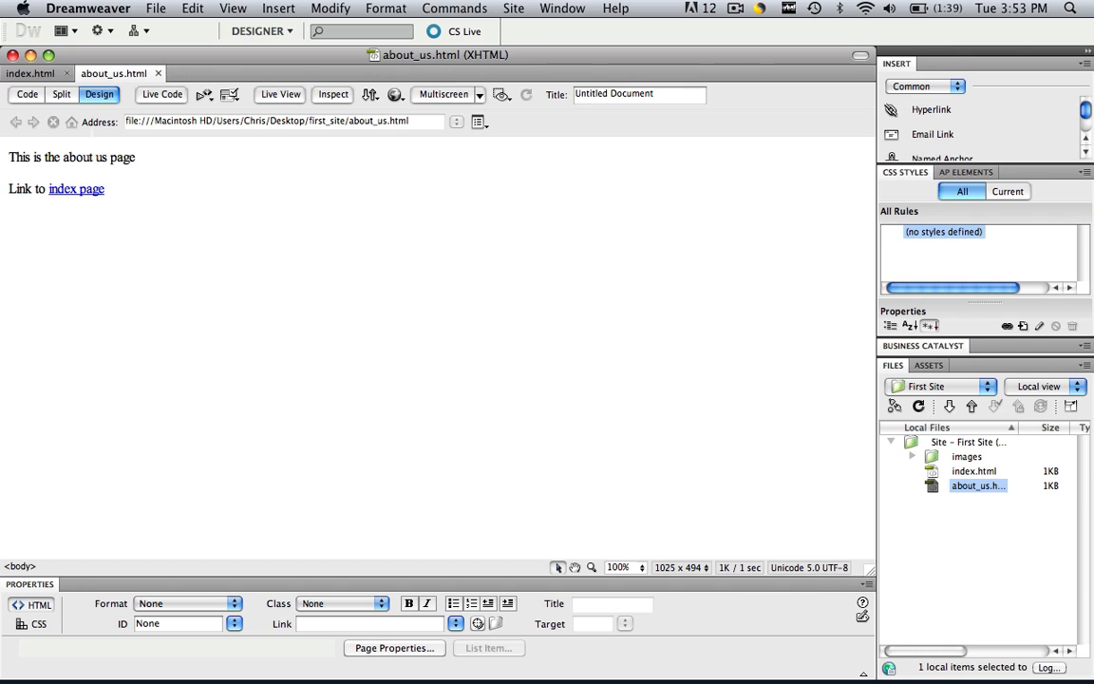
Add a third line 'Link to google' on index.html
left_click(30, 72)
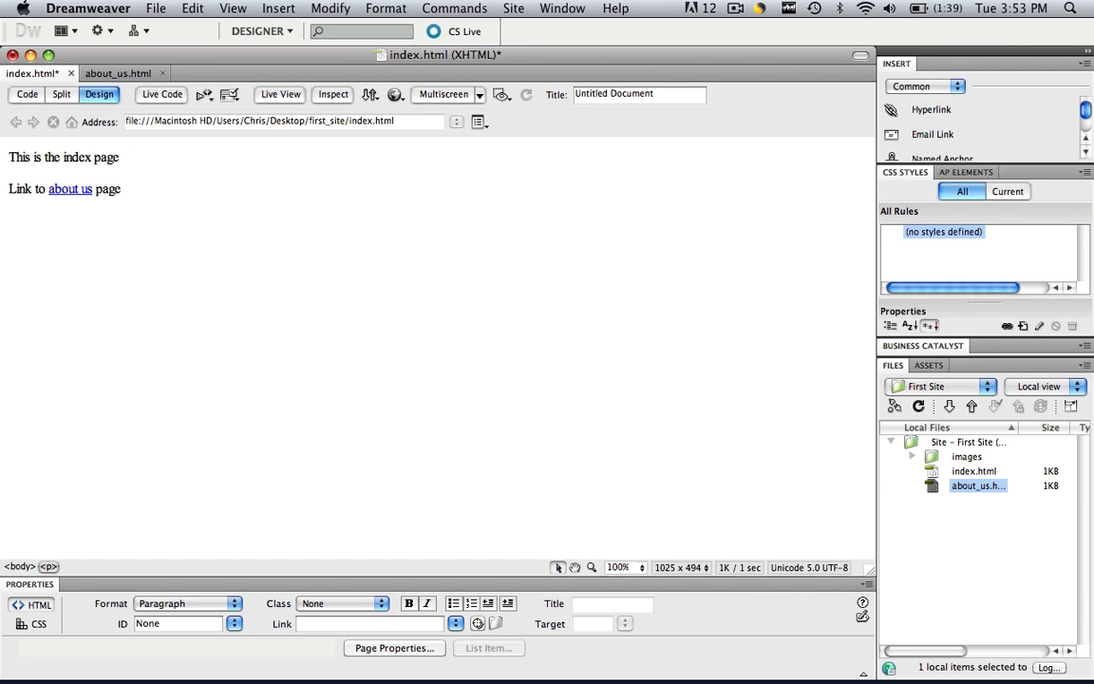
type("Link to g")
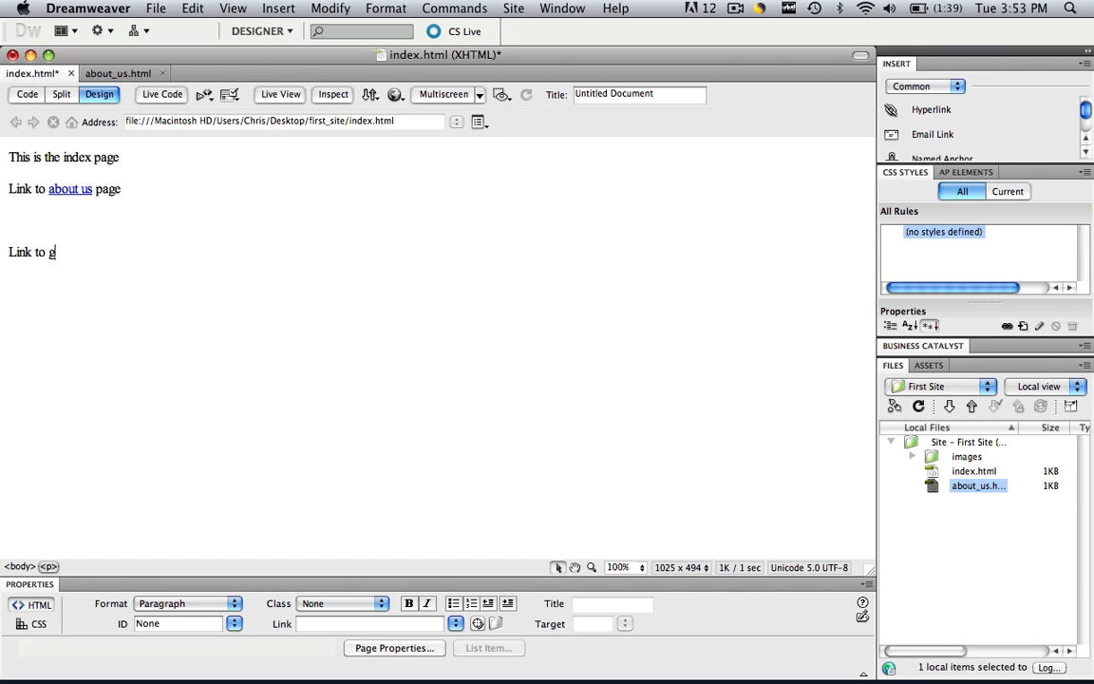
type("oogle")
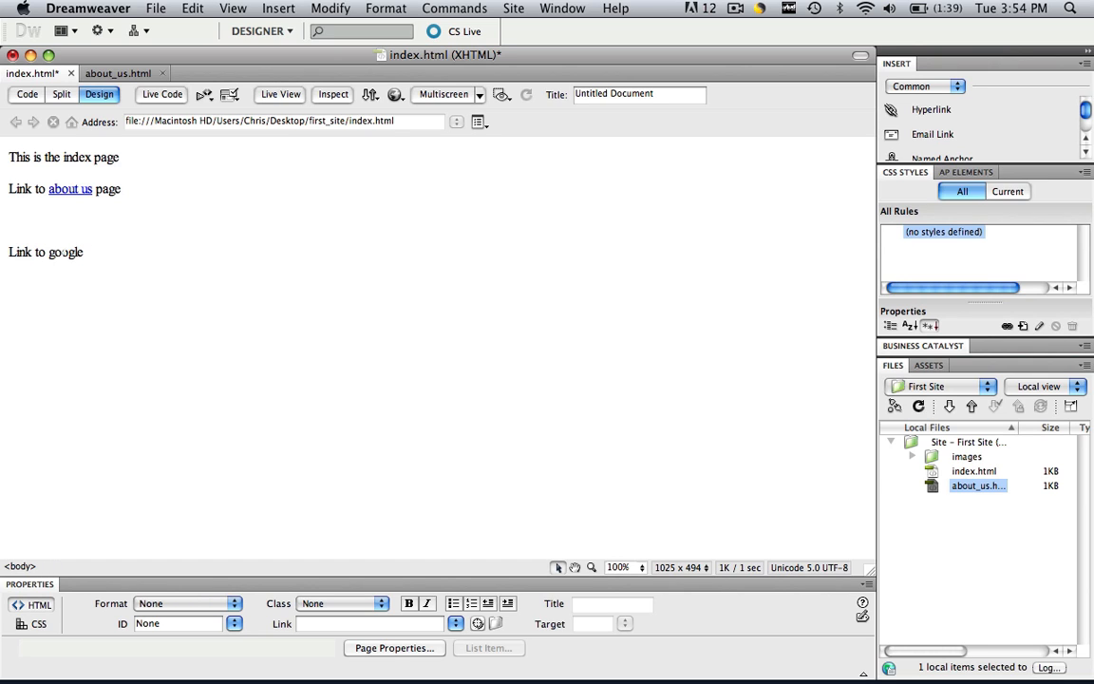
double_click(65, 251)
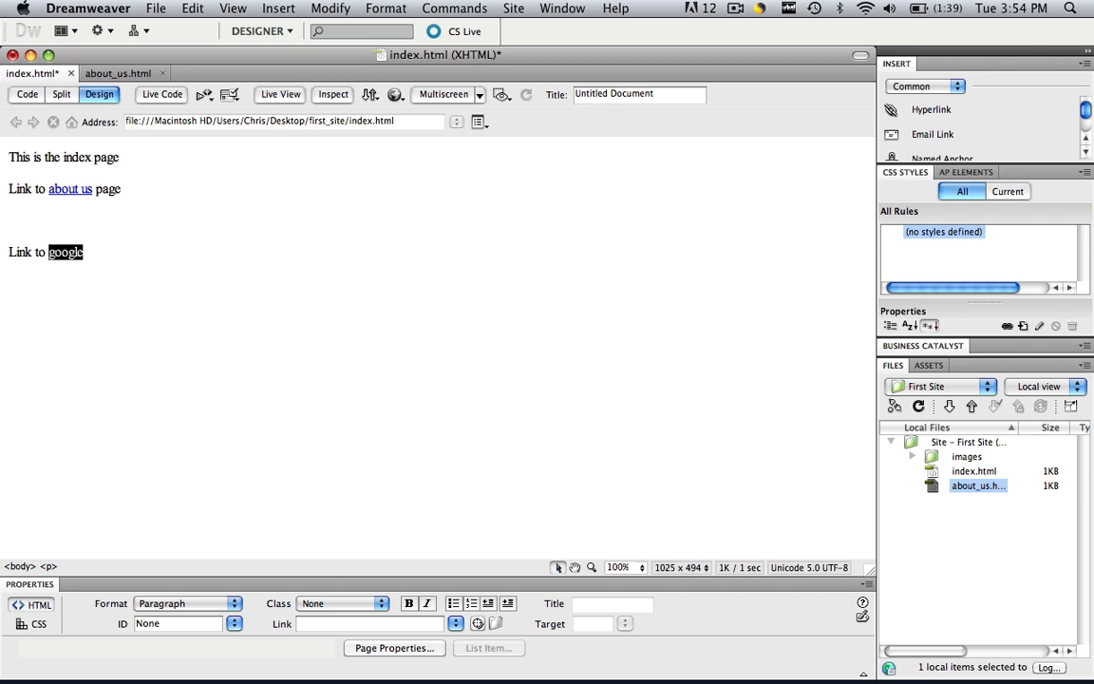
left_click(365, 623)
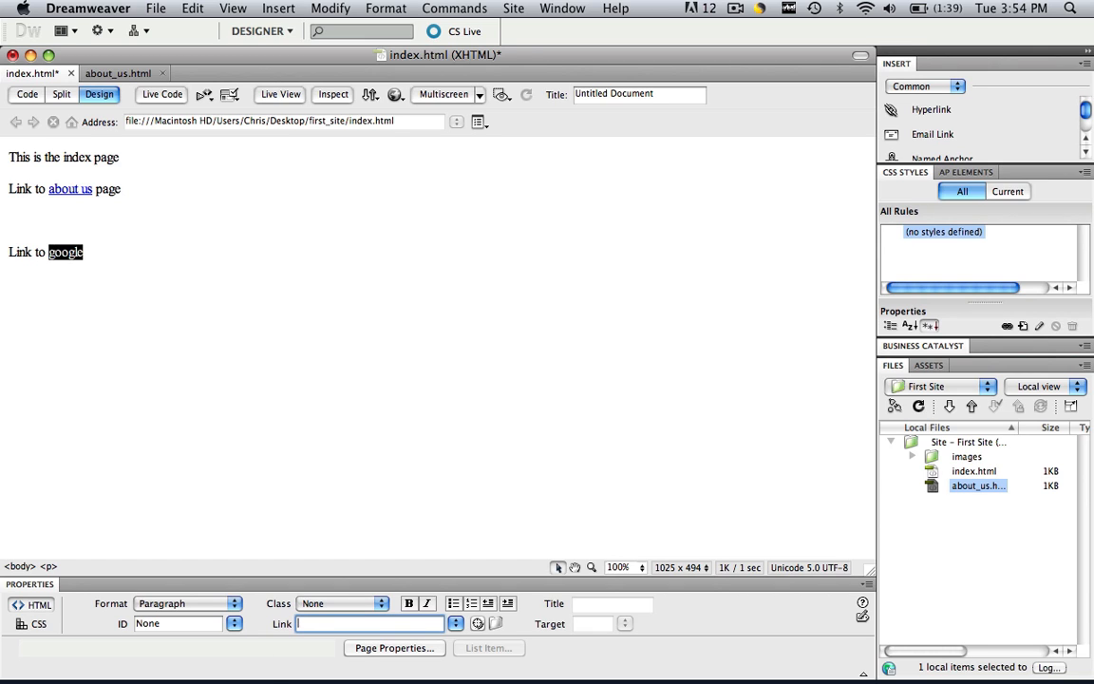
type("http://")
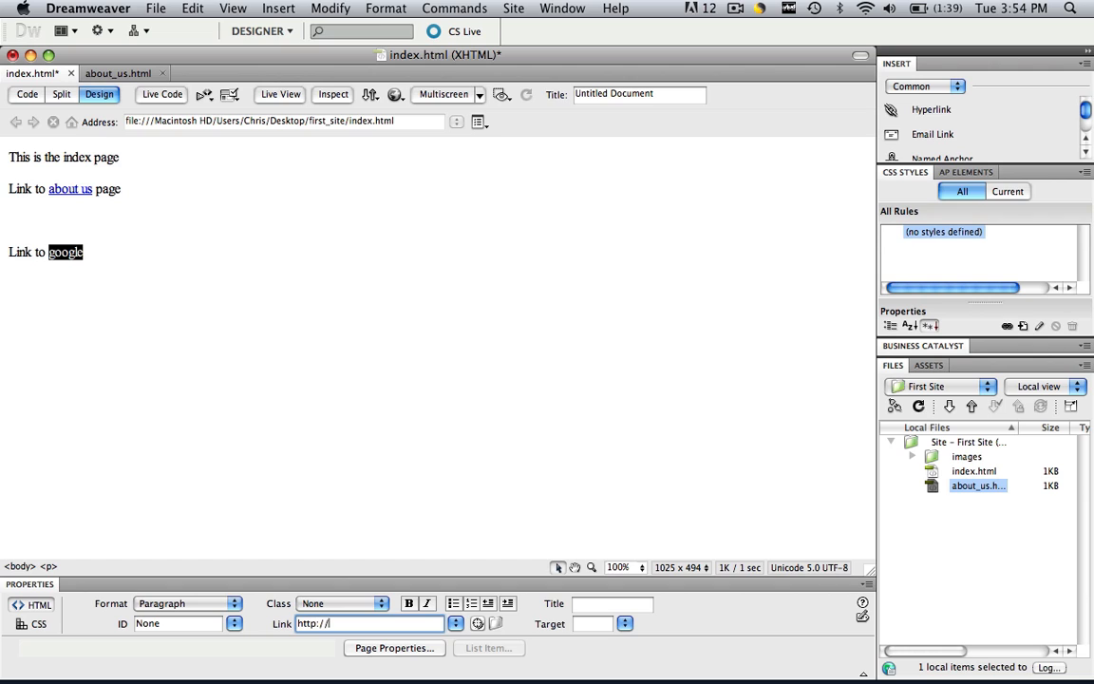
type("www.gl")
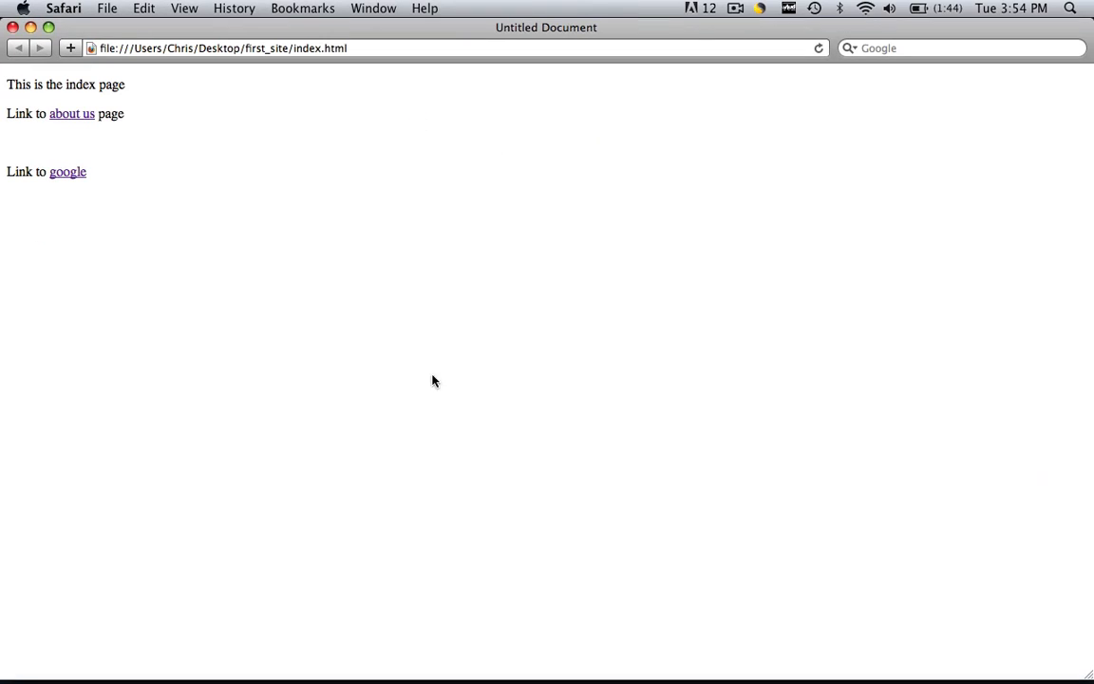
Follow the google link in Safari to google.com, then return to index.html in Dreamweaver
left_click(67, 171)
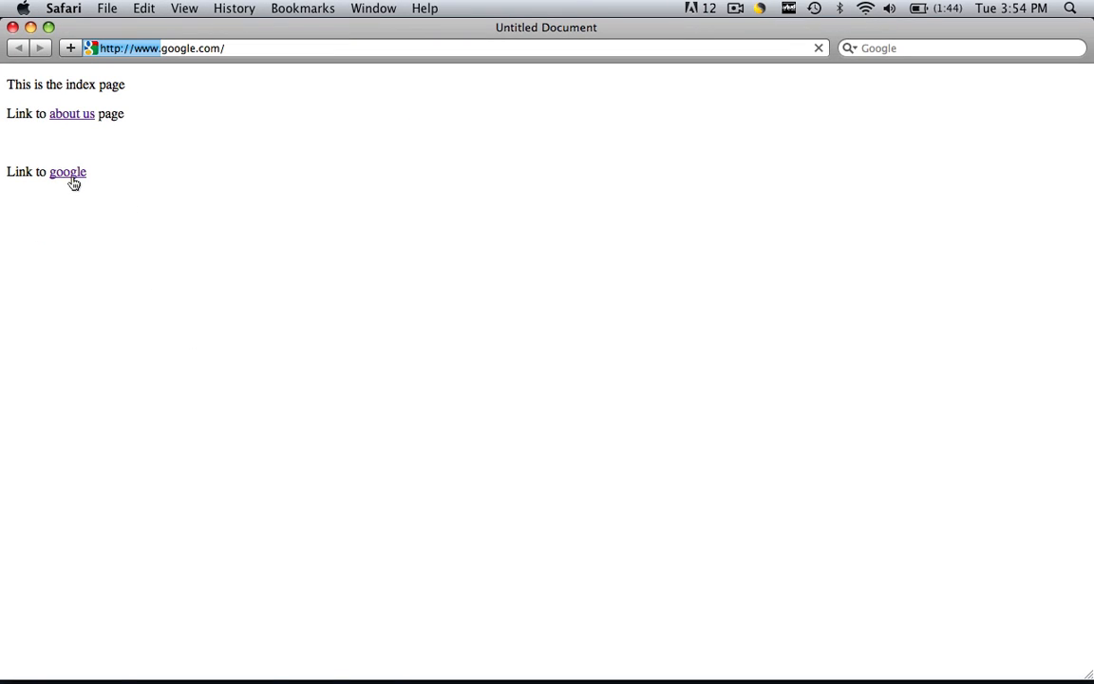
left_click(66, 171)
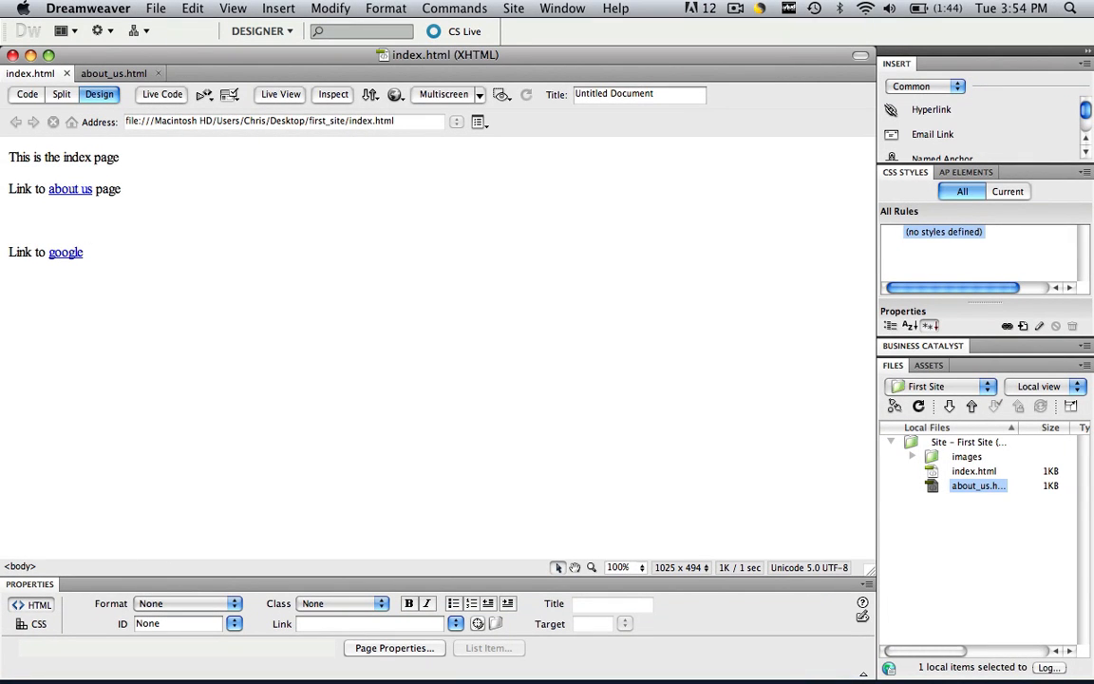
left_click(84, 250)
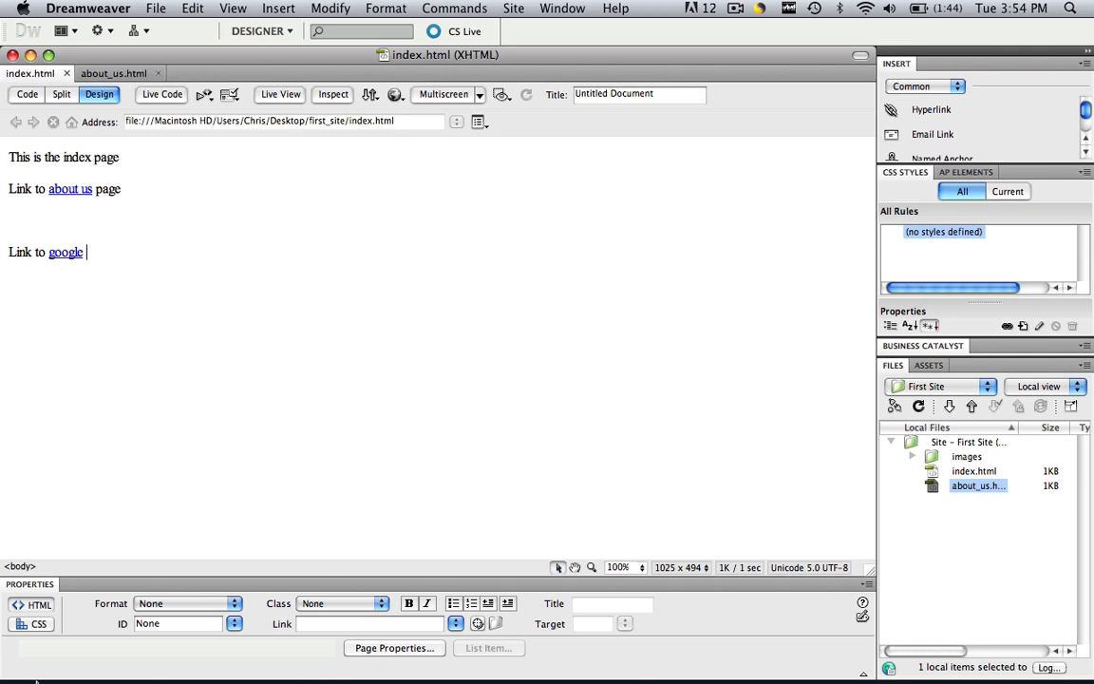